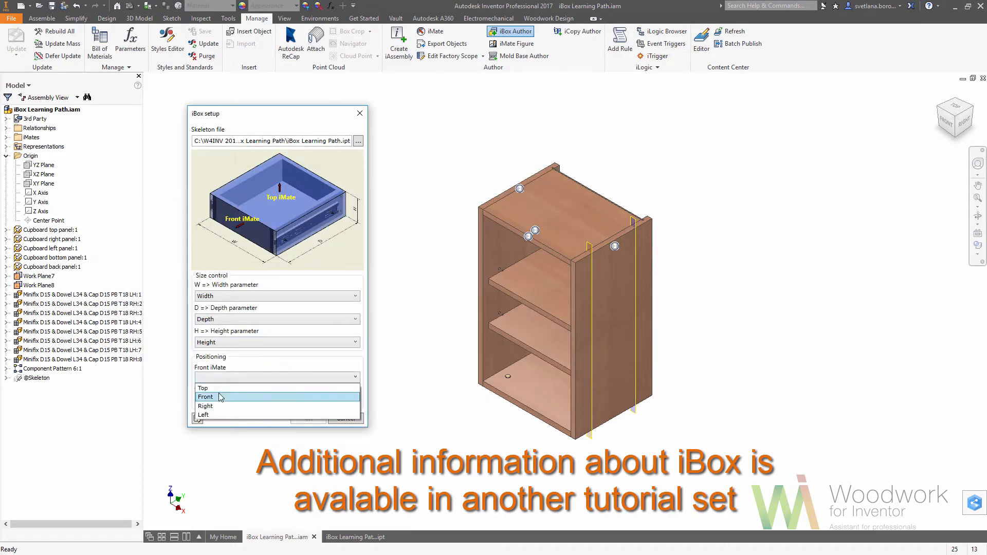
# - Set Front as the front iMate, remove the parameter folder, and edit the form's Panel thickness field
pyautogui.click(130, 41)
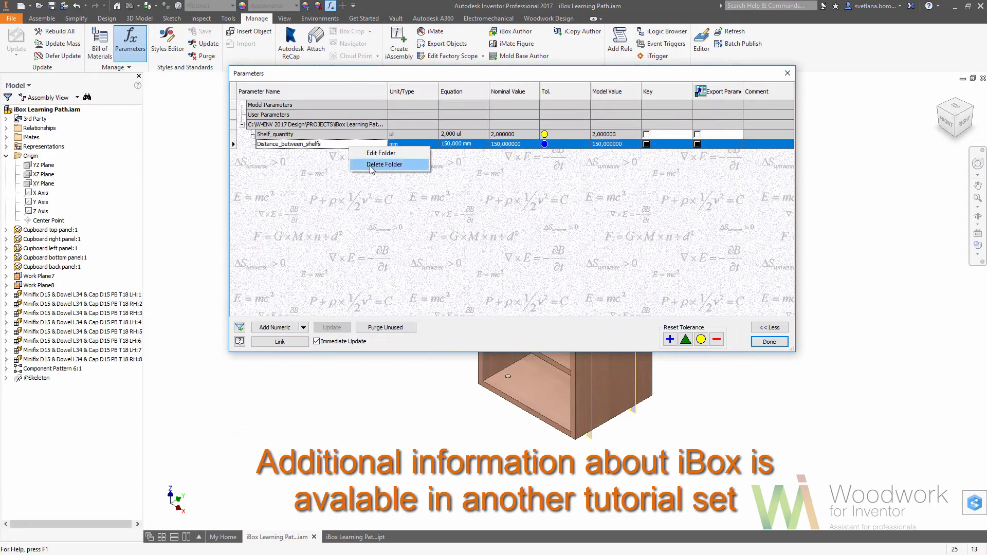
pyautogui.click(384, 165)
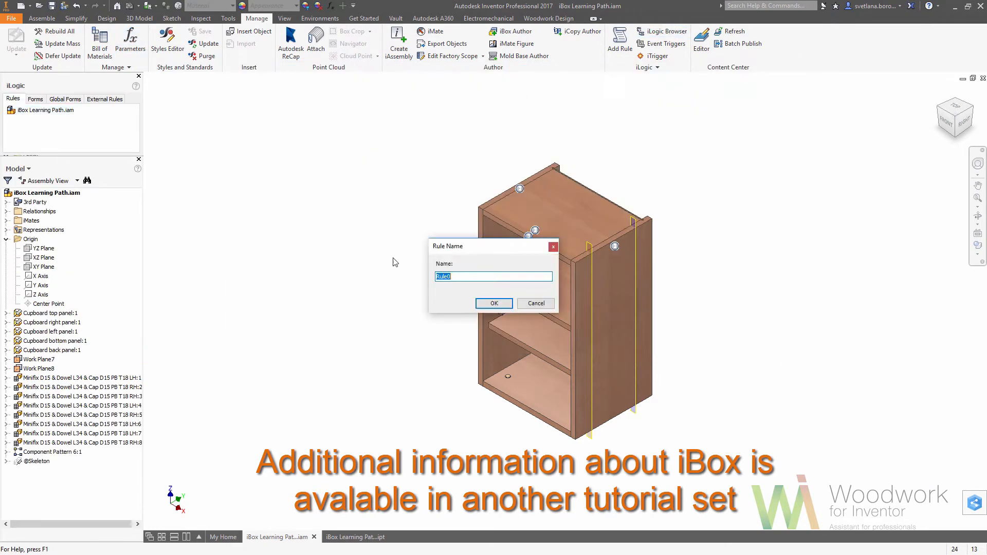
pyautogui.click(494, 303)
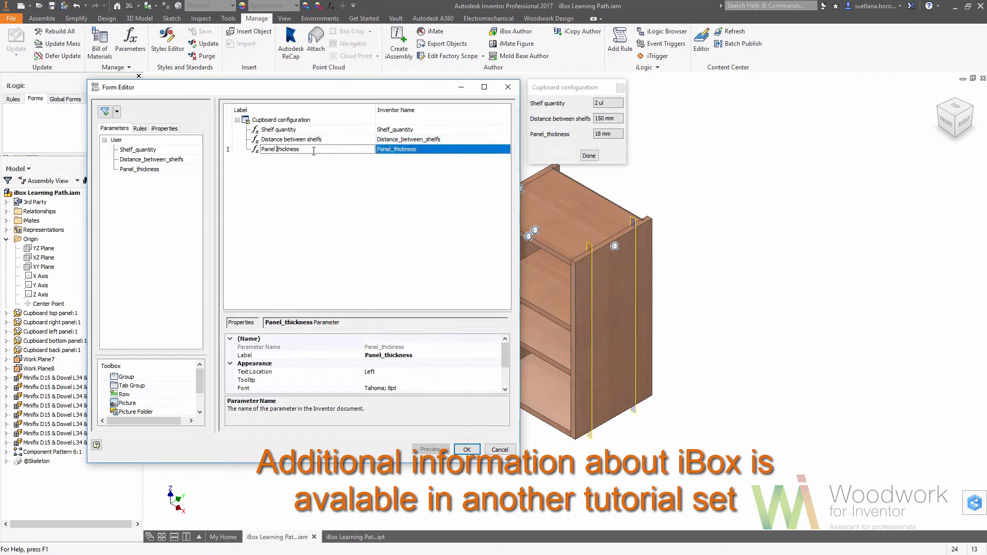
pyautogui.click(466, 449)
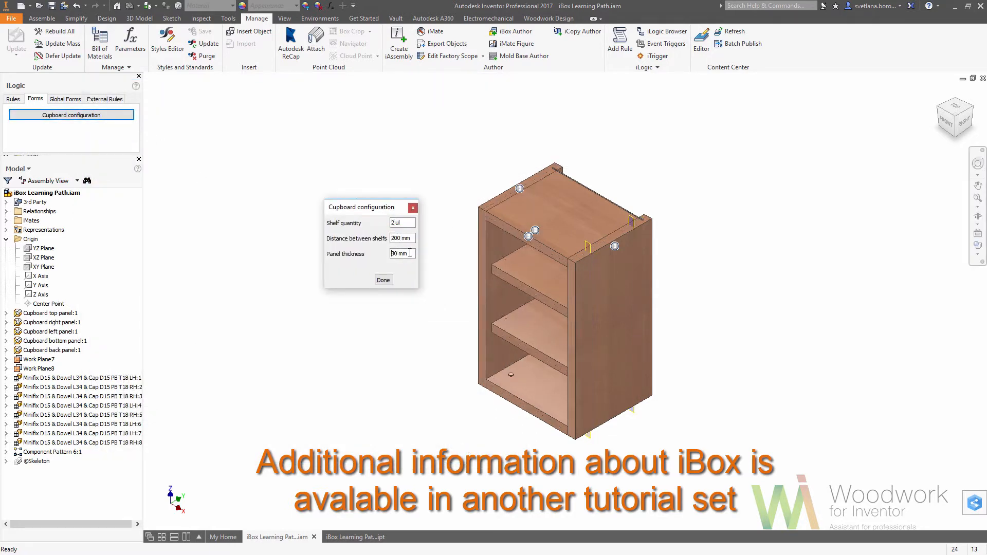
pyautogui.click(382, 280)
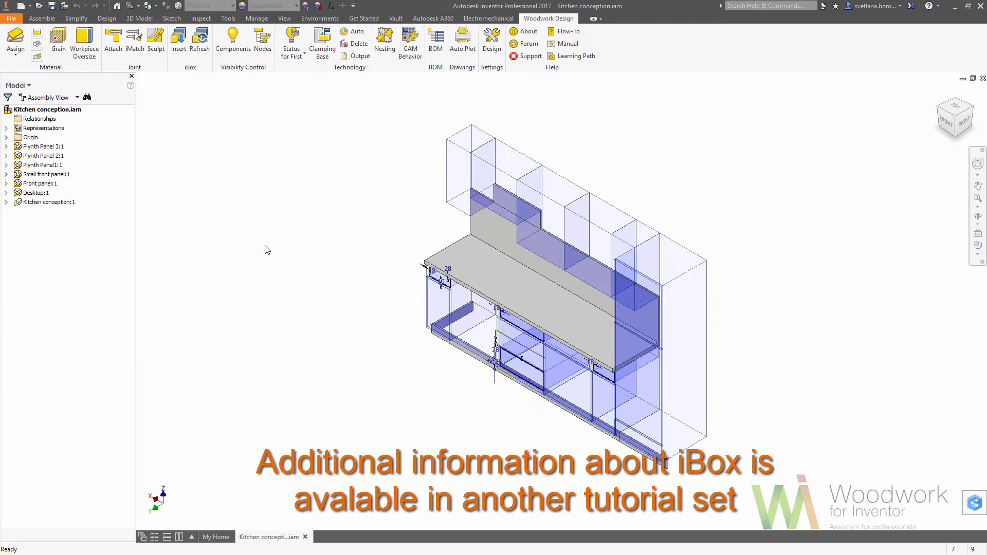
# - Insert the cupboard iBox into the upper left cabinet space, accepting the copy naming settings
pyautogui.click(177, 39)
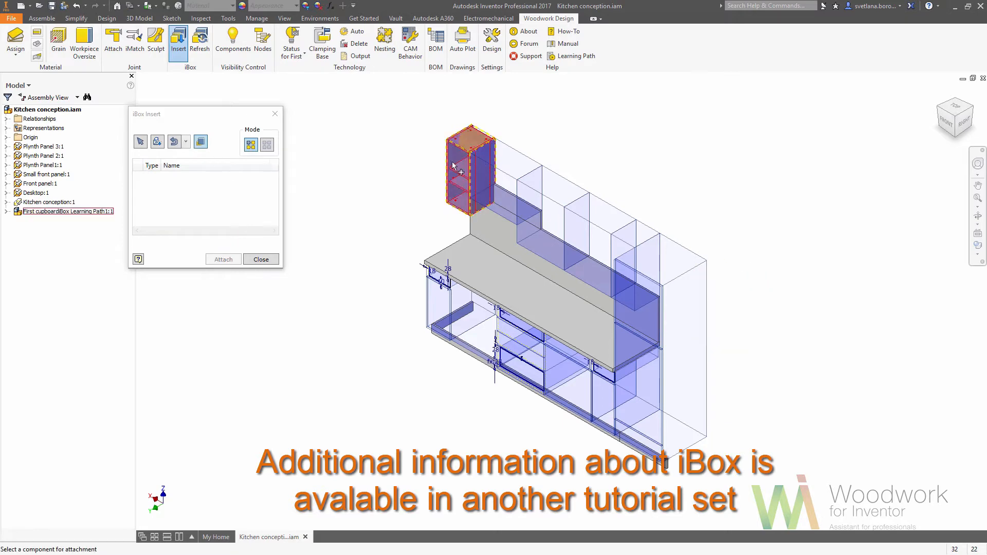
pyautogui.click(223, 259)
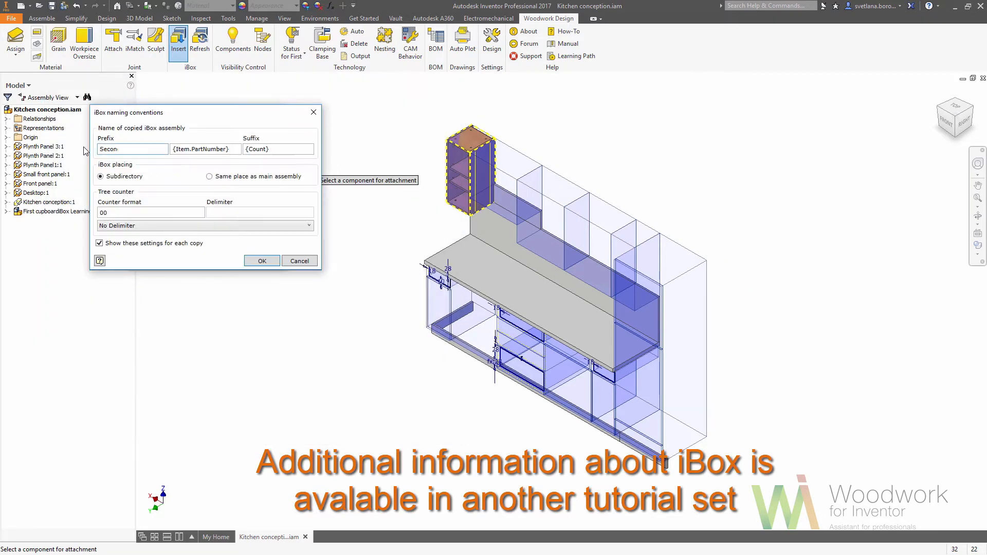
pyautogui.click(261, 261)
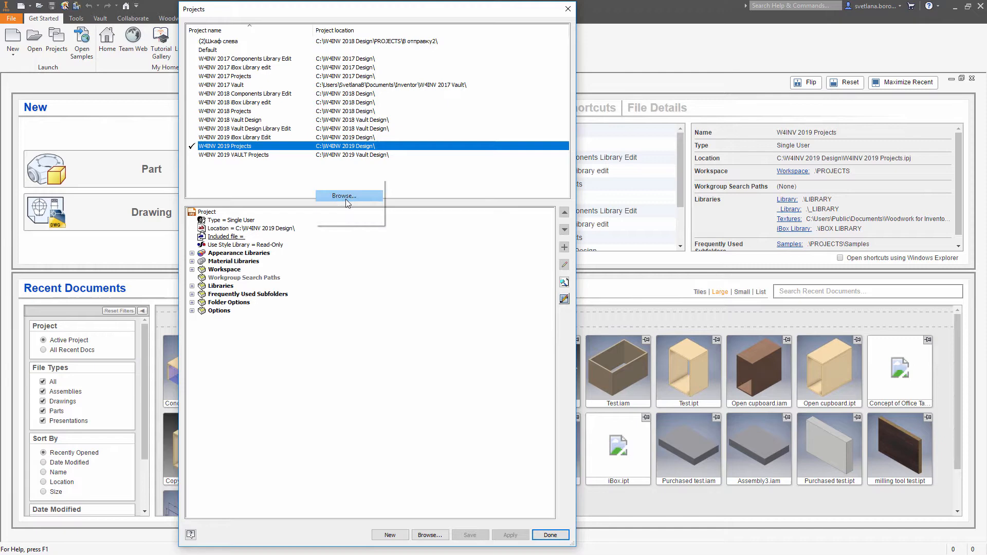
# - Activate the W4INV 2019 iBox Library Edit project and close the Projects list
pyautogui.click(344, 196)
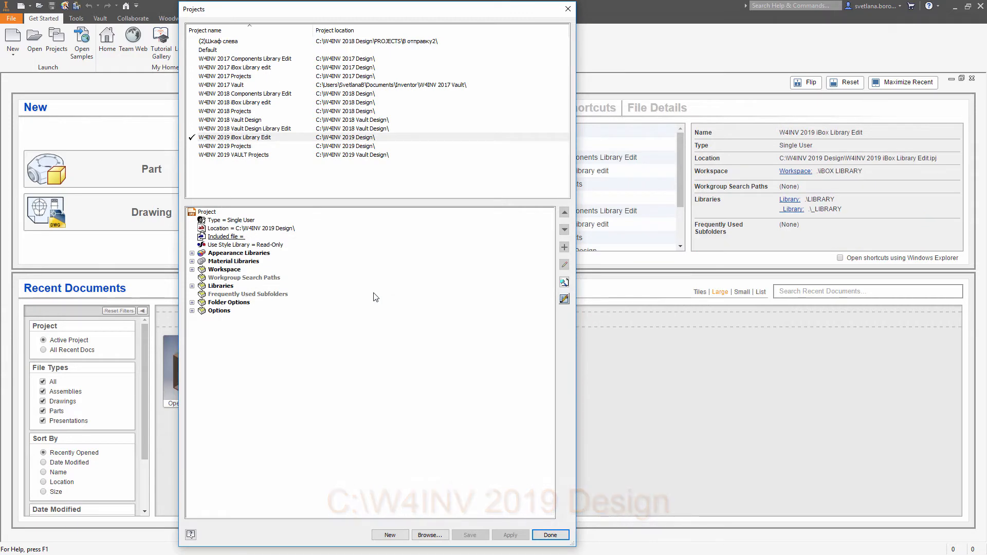
pyautogui.moveTo(470, 486)
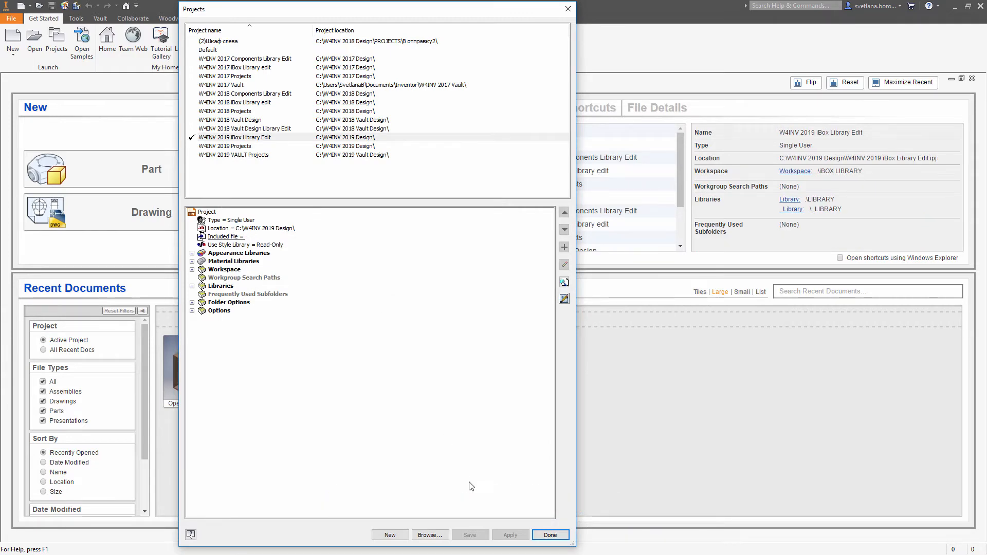
pyautogui.click(548, 535)
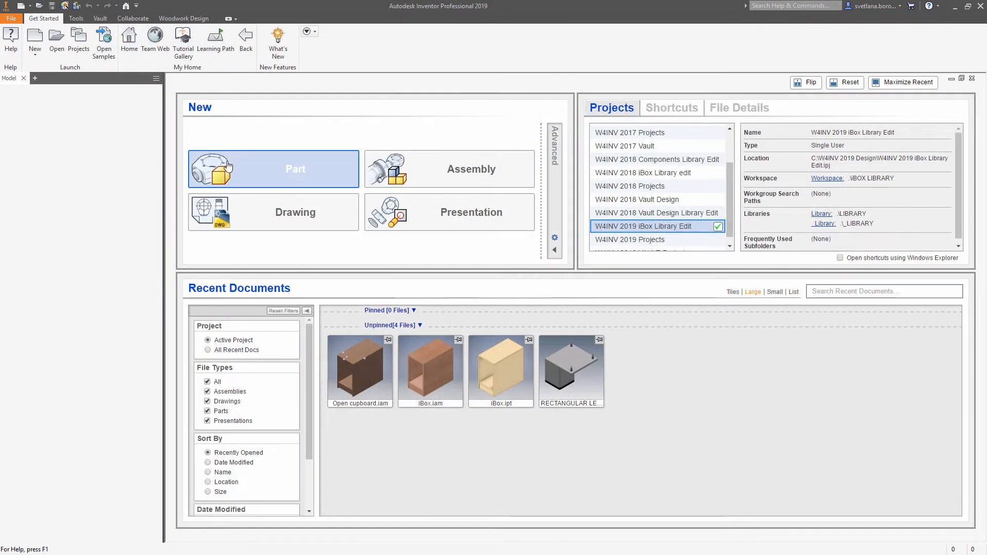
# - Sketch a centre-point rectangle, Width=300 by 560, on the XY plane of a new part
pyautogui.click(273, 169)
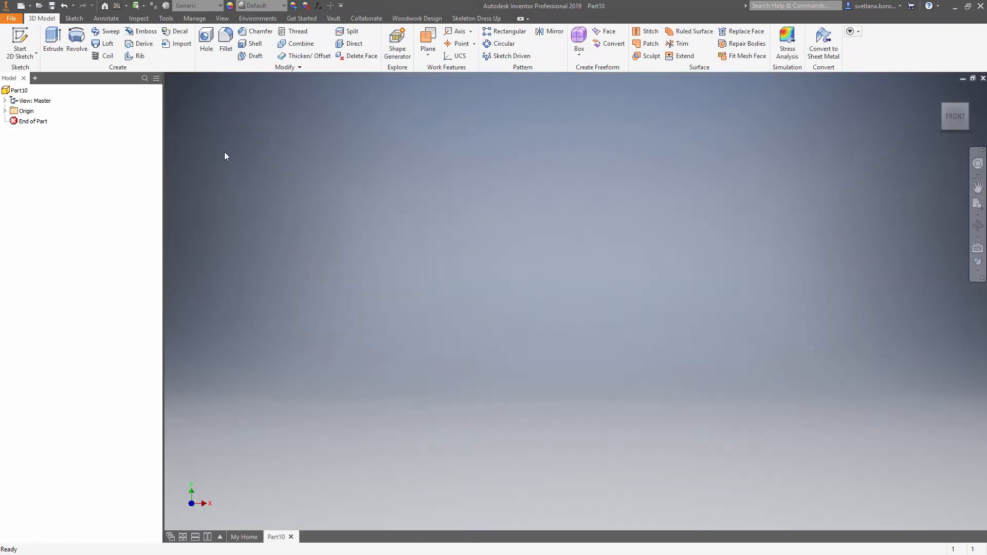
pyautogui.click(20, 39)
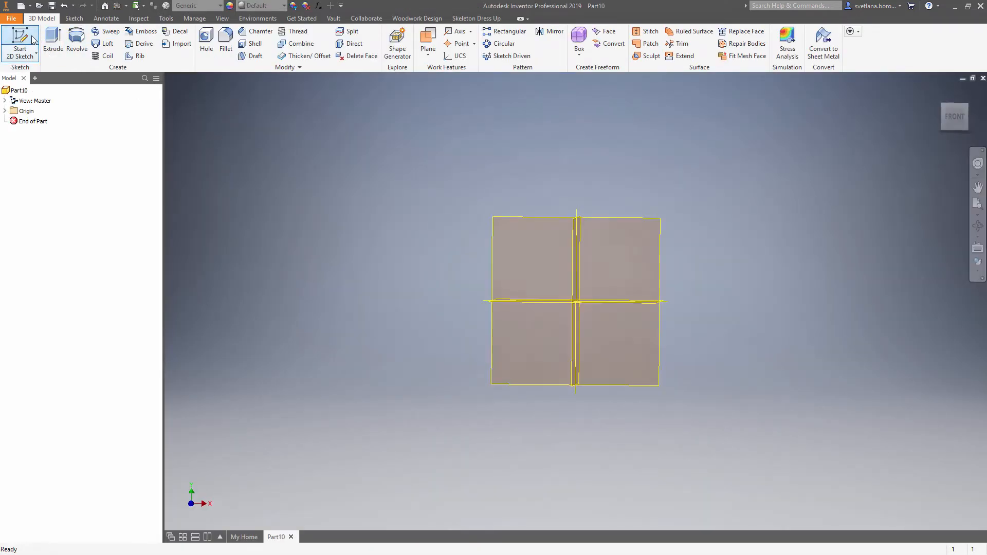
pyautogui.click(20, 44)
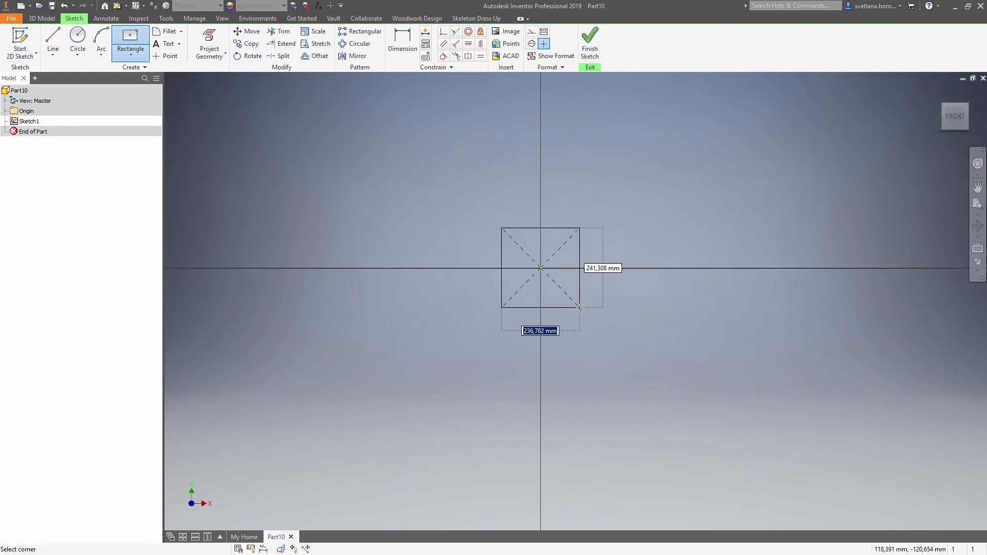
pyautogui.moveTo(580, 309); pyautogui.dragTo(590, 353)
pyautogui.write('W')
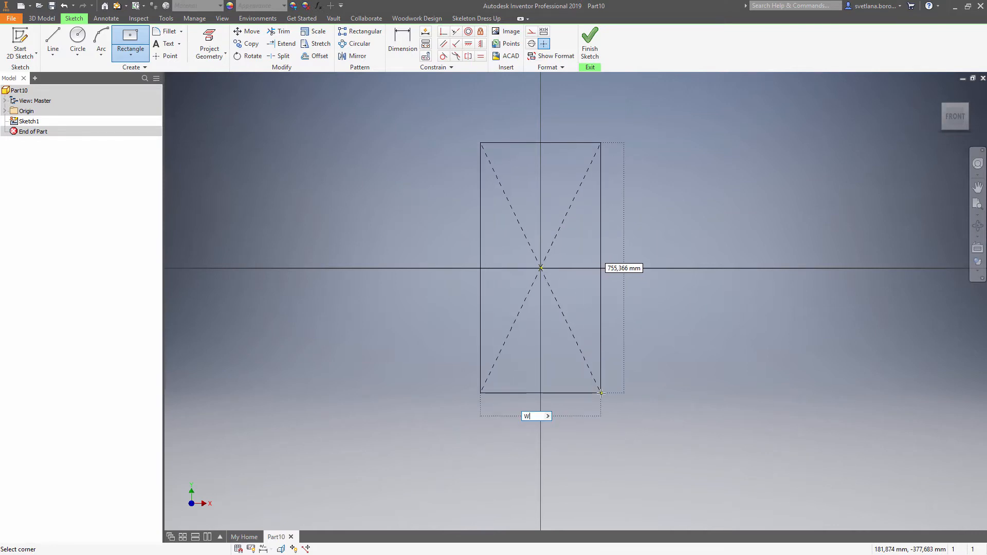
pyautogui.write('idth=')
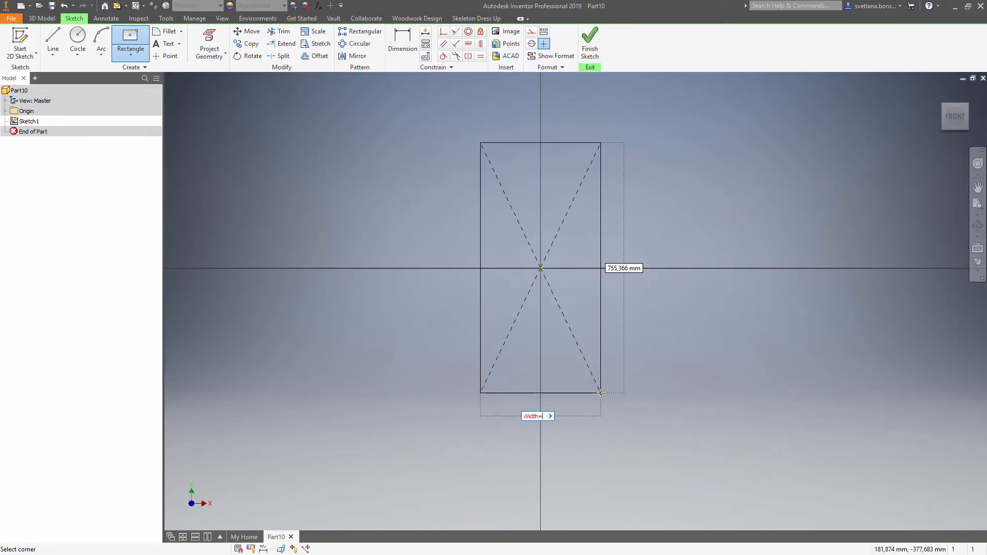
pyautogui.write('300')
pyautogui.click(624, 268)
pyautogui.write('560')
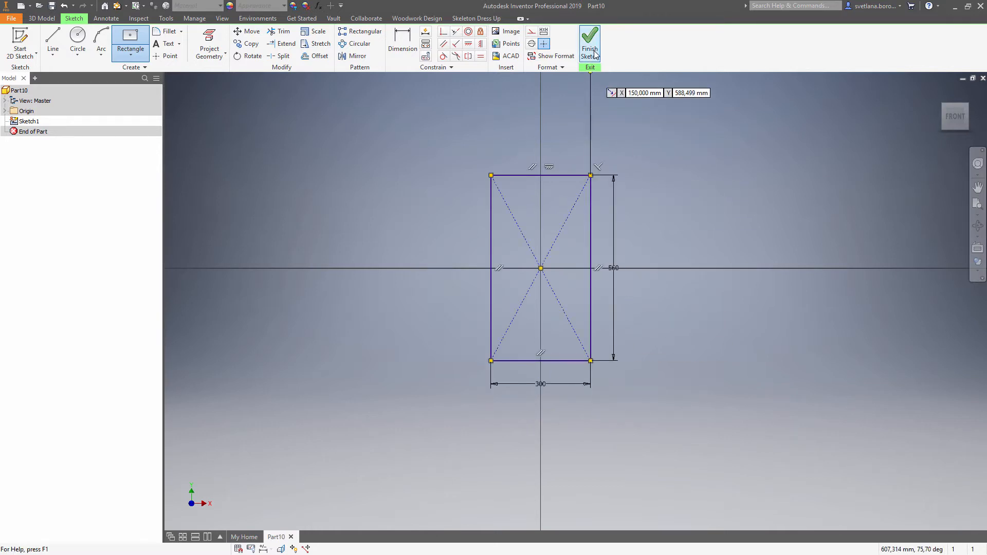
pyautogui.click(589, 43)
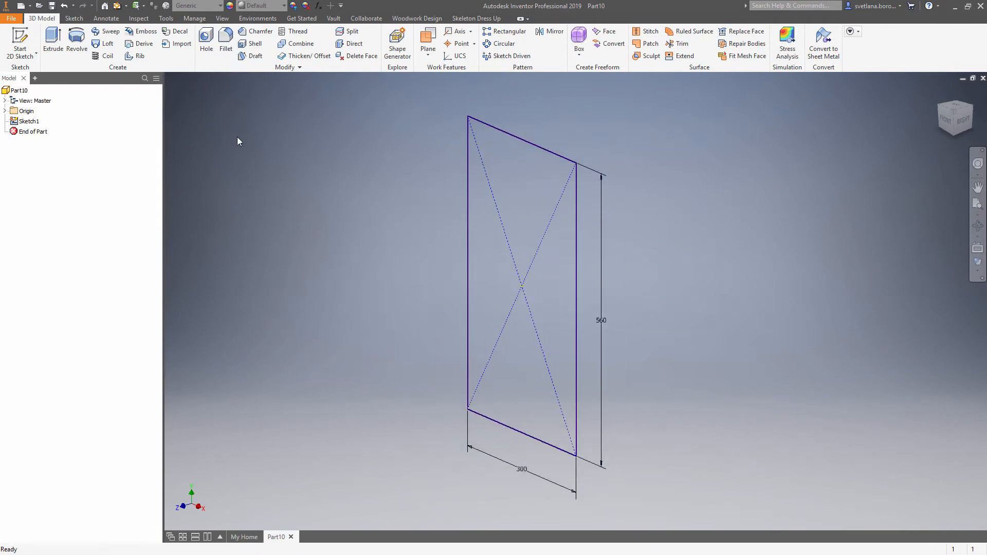
# - Extrude the rectangle to Height=550 and inspect the block from front and three-quarter views
pyautogui.click(53, 38)
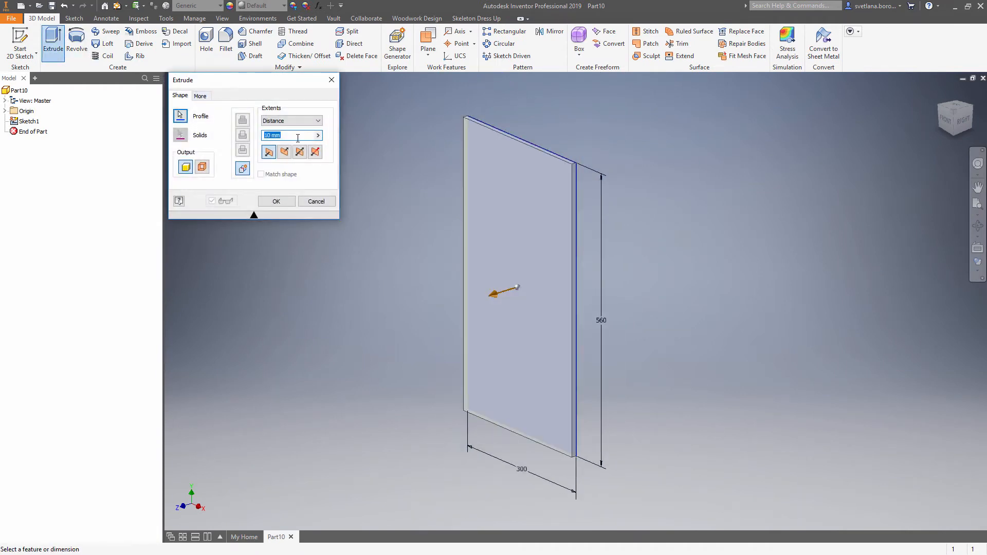
pyautogui.write('Height=')
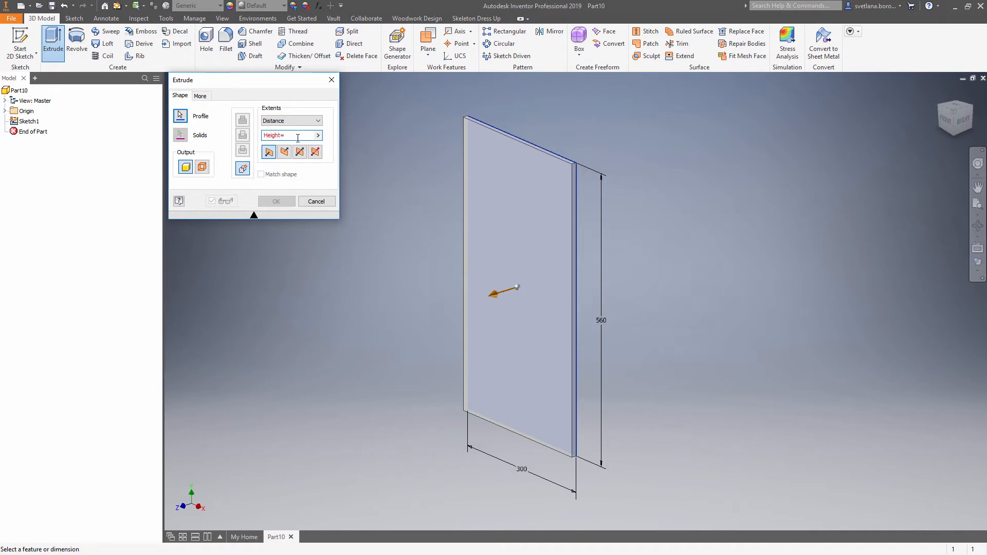
pyautogui.write('550')
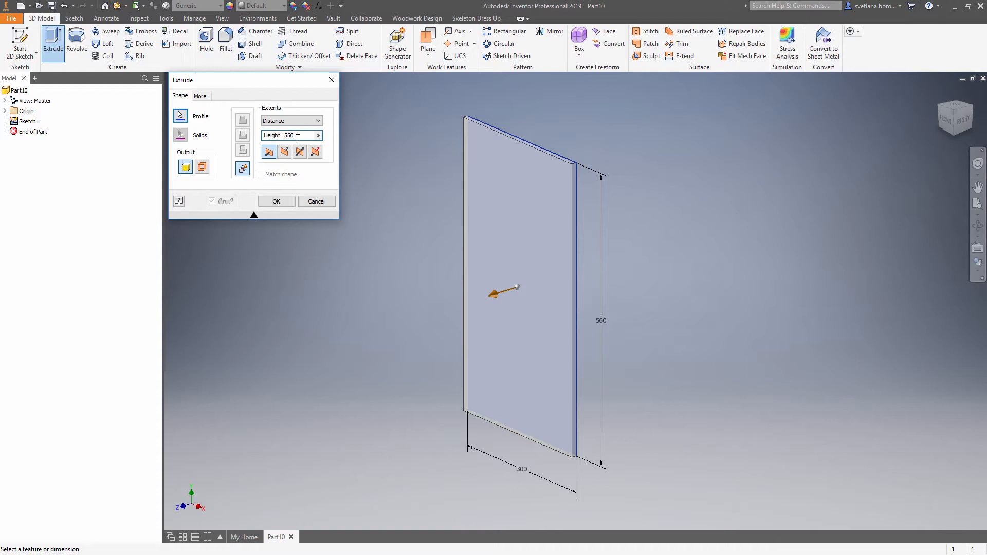
pyautogui.click(275, 201)
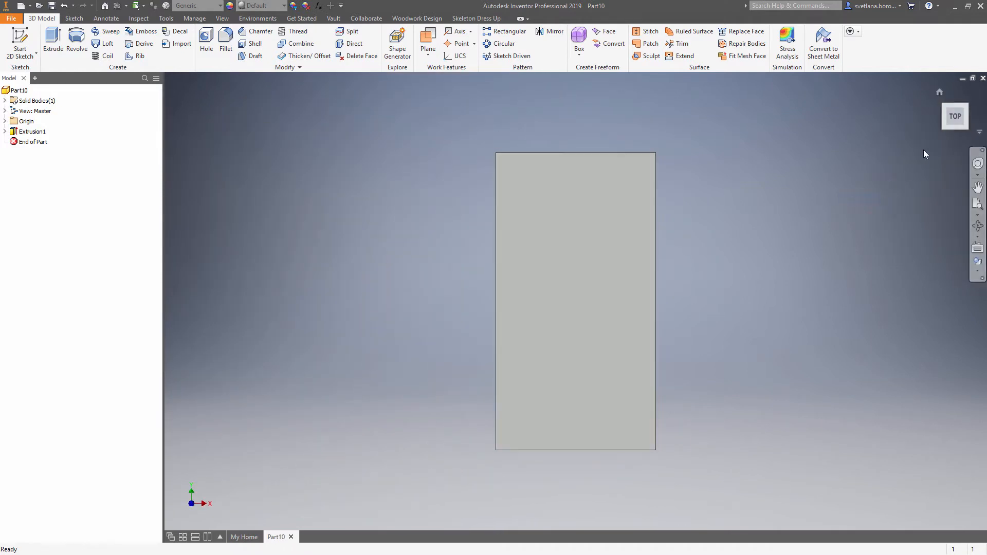
pyautogui.click(954, 115)
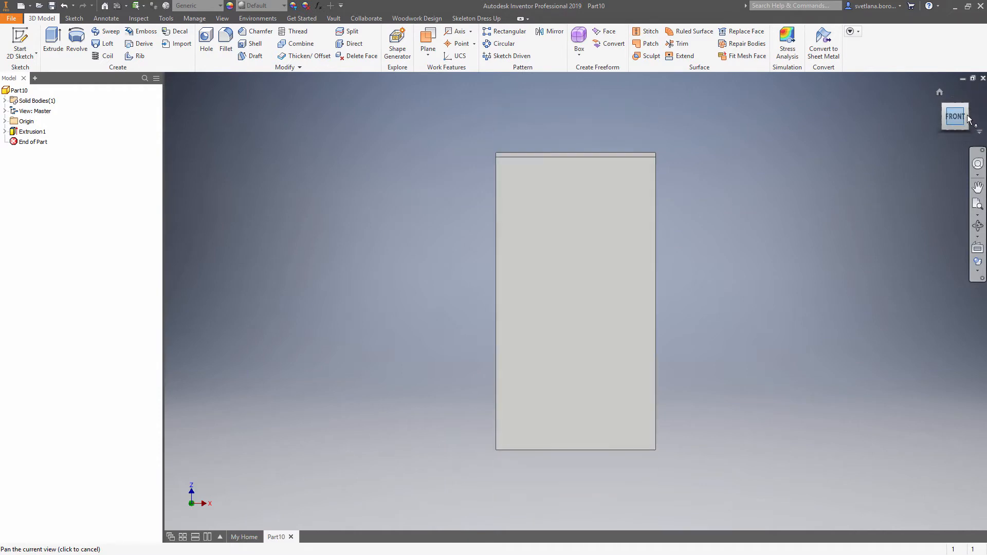
pyautogui.click(955, 117)
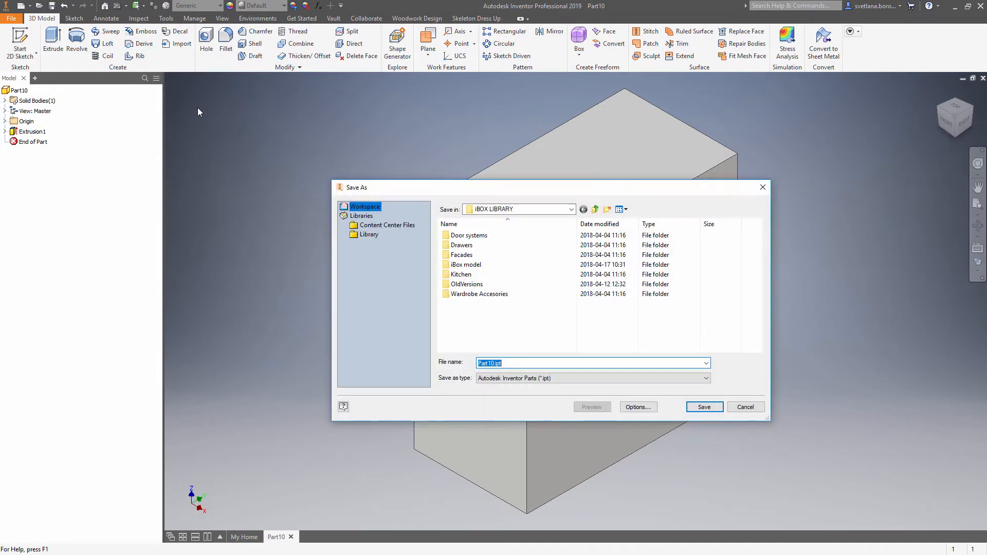
# - Save the part as Open cupboard.ipt inside the iBox model folder
pyautogui.doubleClick(466, 264)
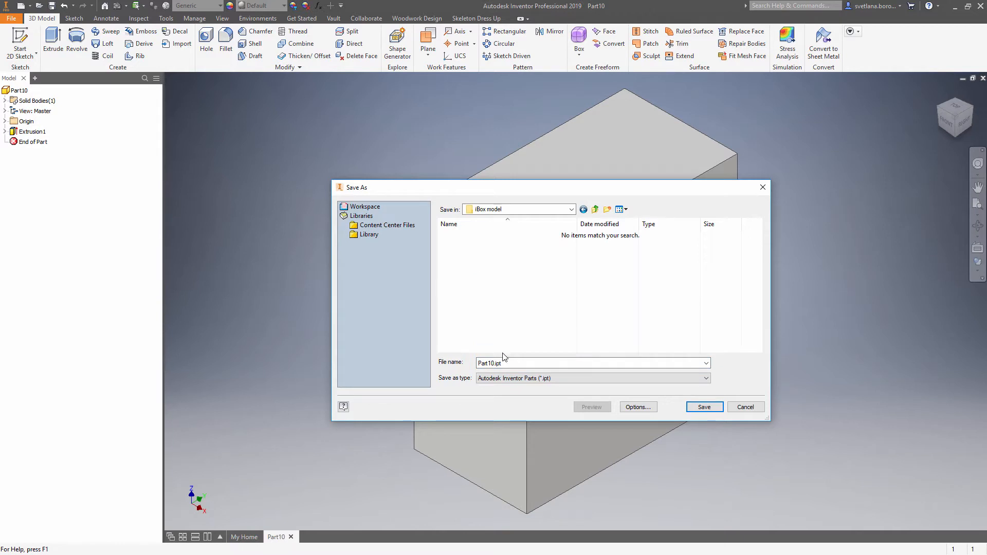
pyautogui.write('O')
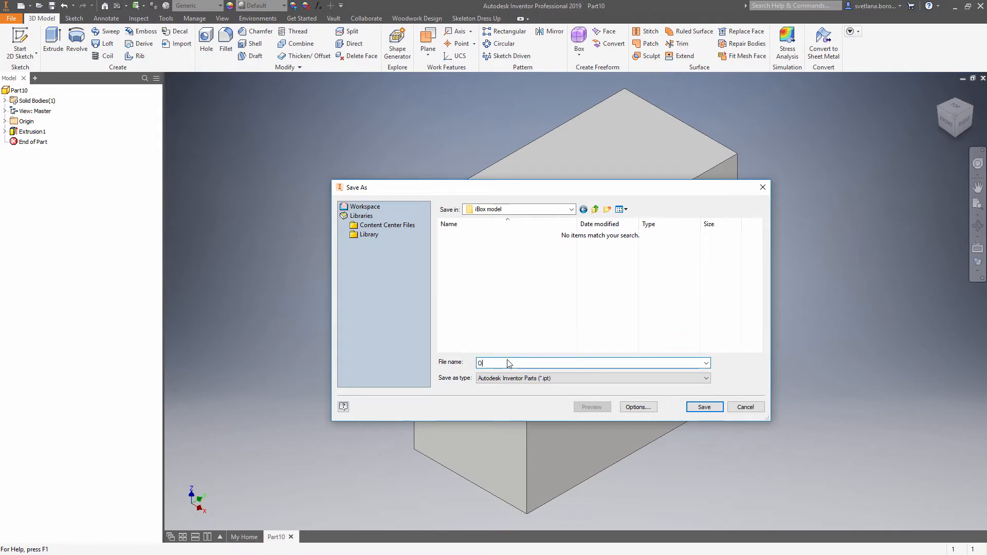
pyautogui.write('pen cu')
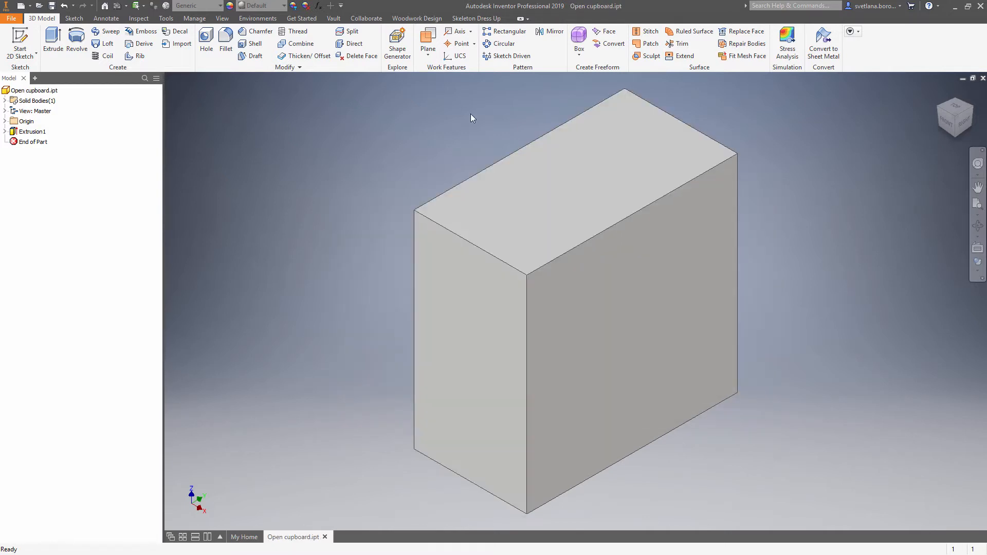
pyautogui.click(476, 19)
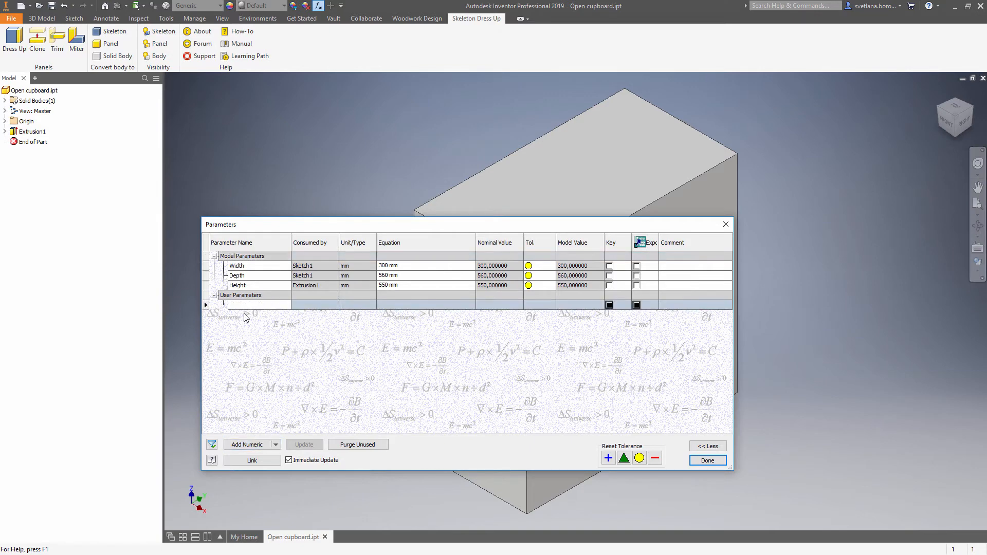
# - Create the user parameter Panel_thickness set to 18 mm and close Parameters
pyautogui.click(246, 305)
pyautogui.write('Panel')
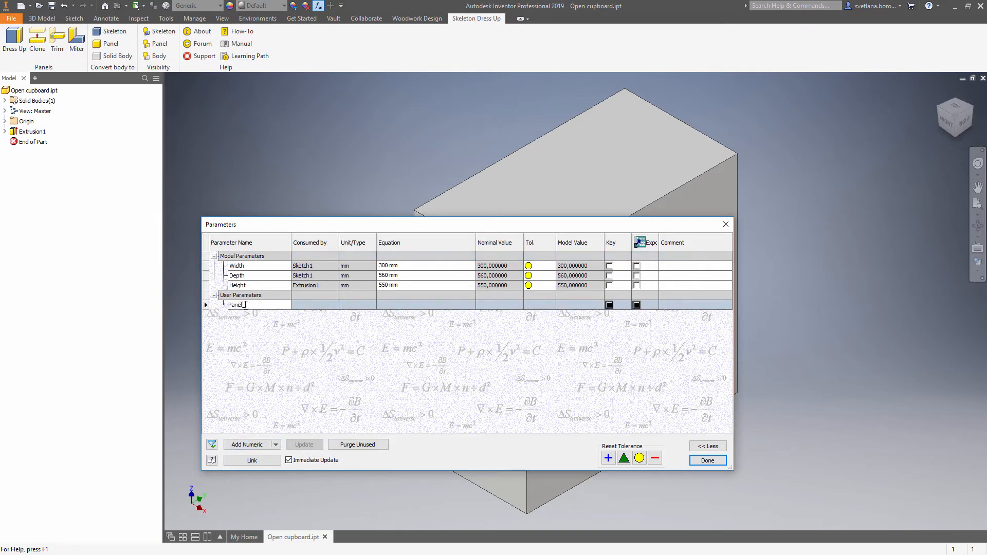
pyautogui.write('Thickness')
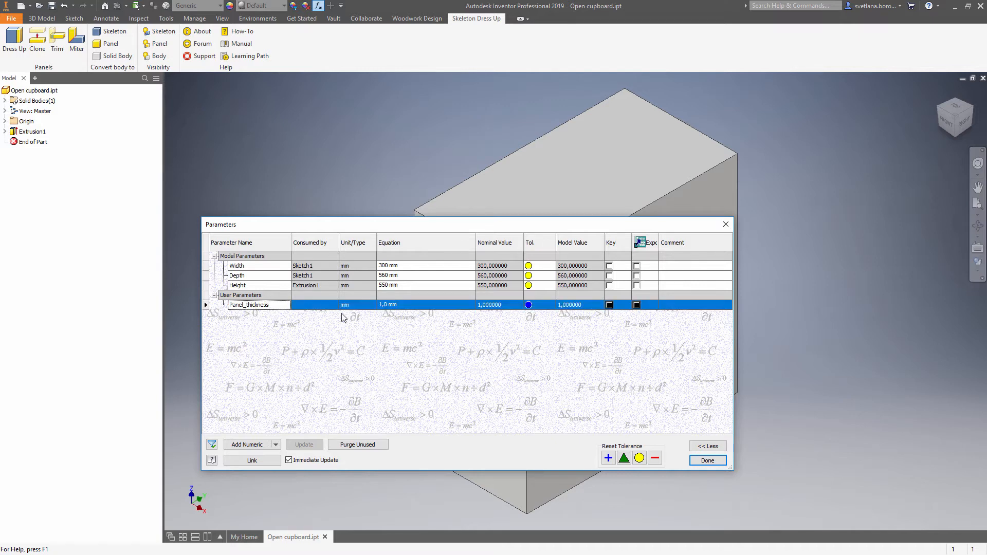
pyautogui.write('18')
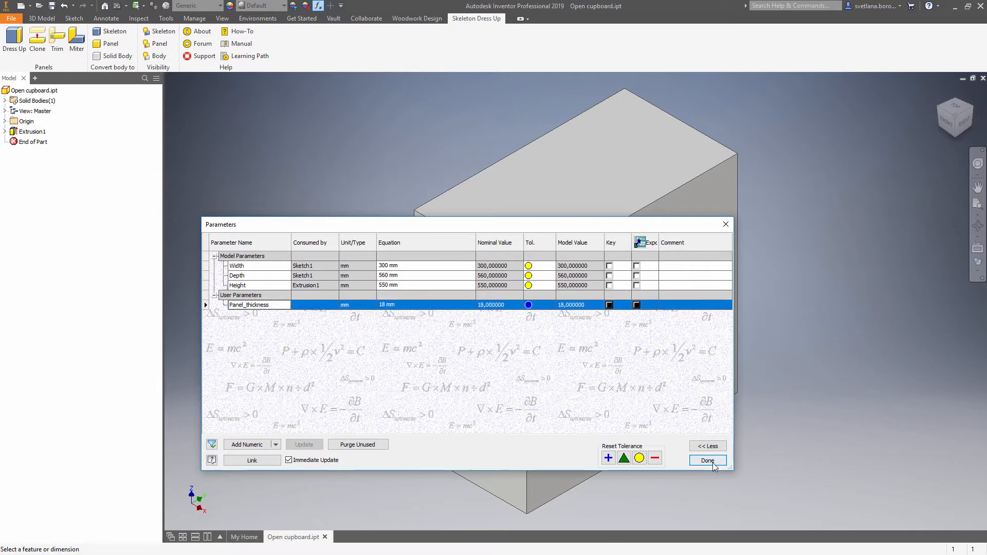
pyautogui.click(707, 460)
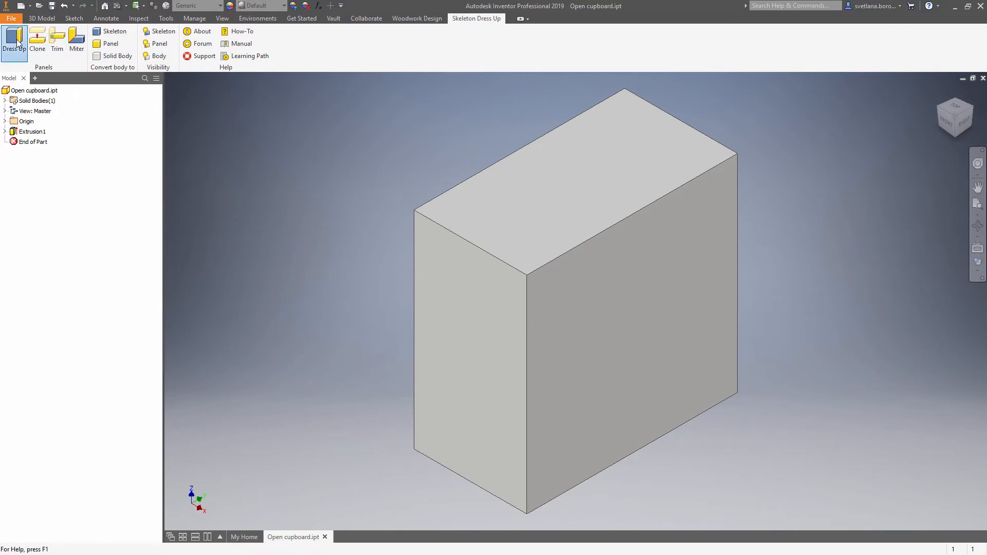
# - Dress up the box faces into Panel_thickness panels, then hide the skeleton body
pyautogui.click(14, 41)
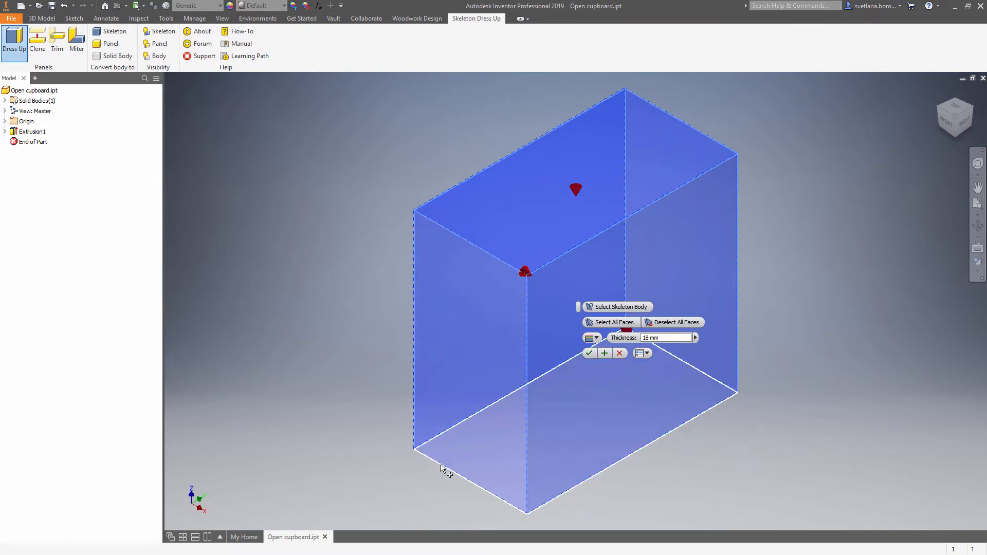
pyautogui.click(695, 337)
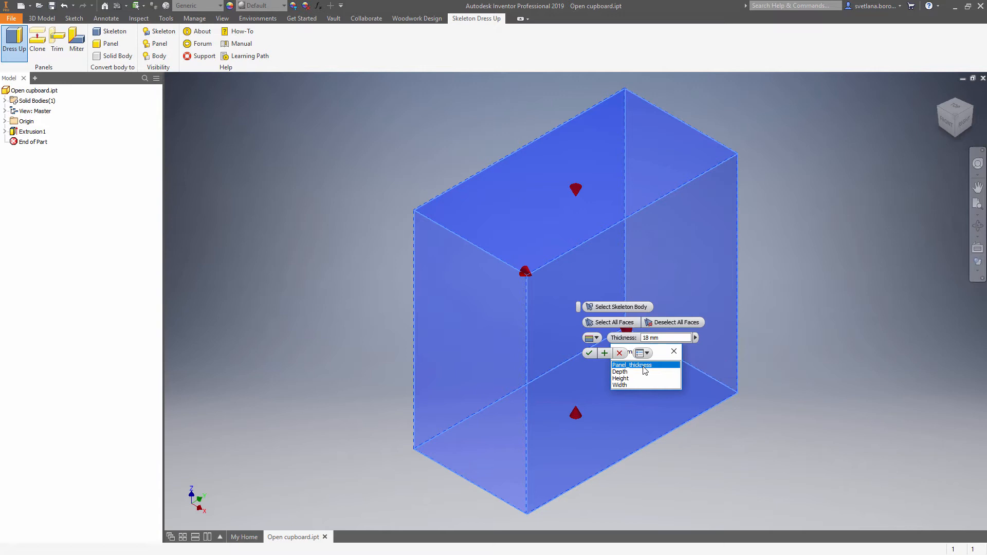
pyautogui.click(632, 365)
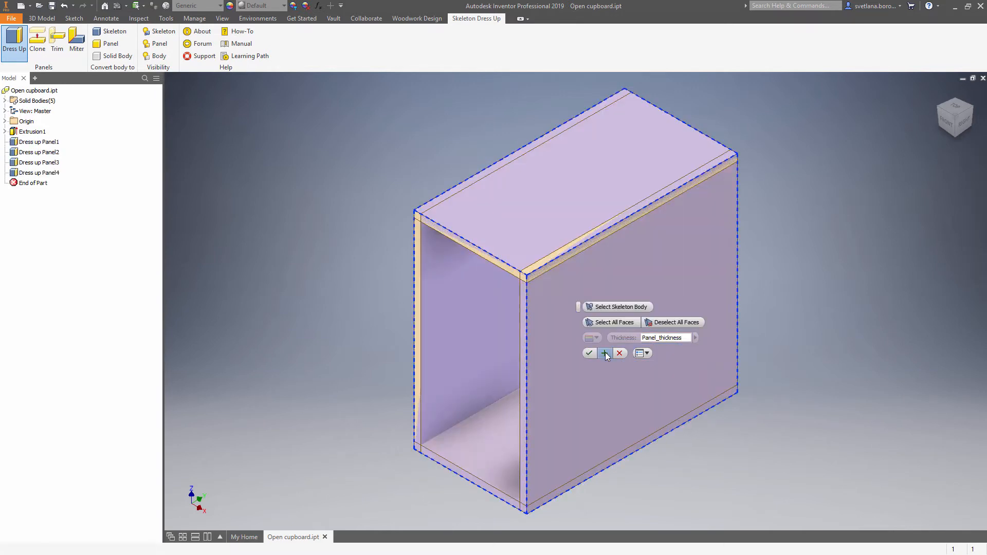
pyautogui.click(588, 353)
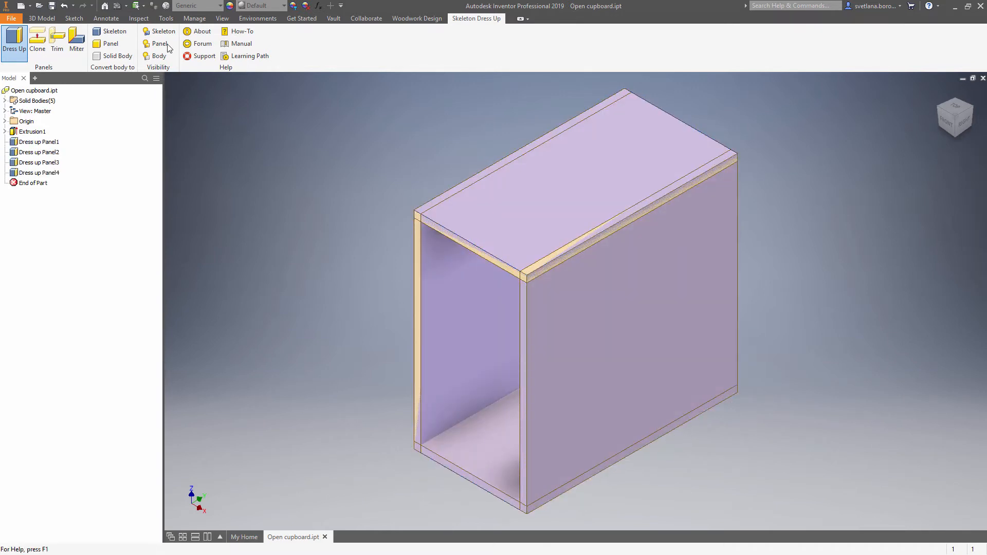
pyautogui.click(163, 31)
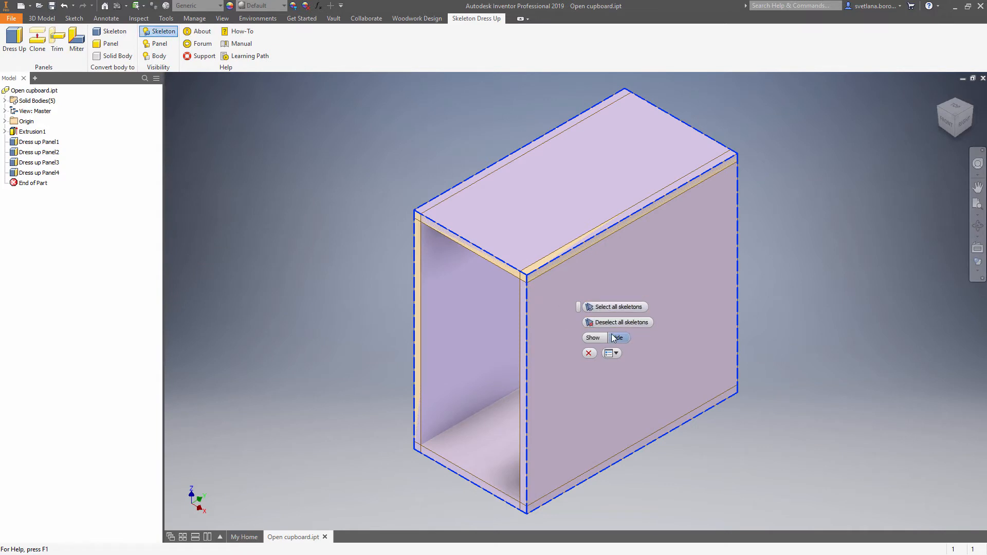
pyautogui.click(618, 338)
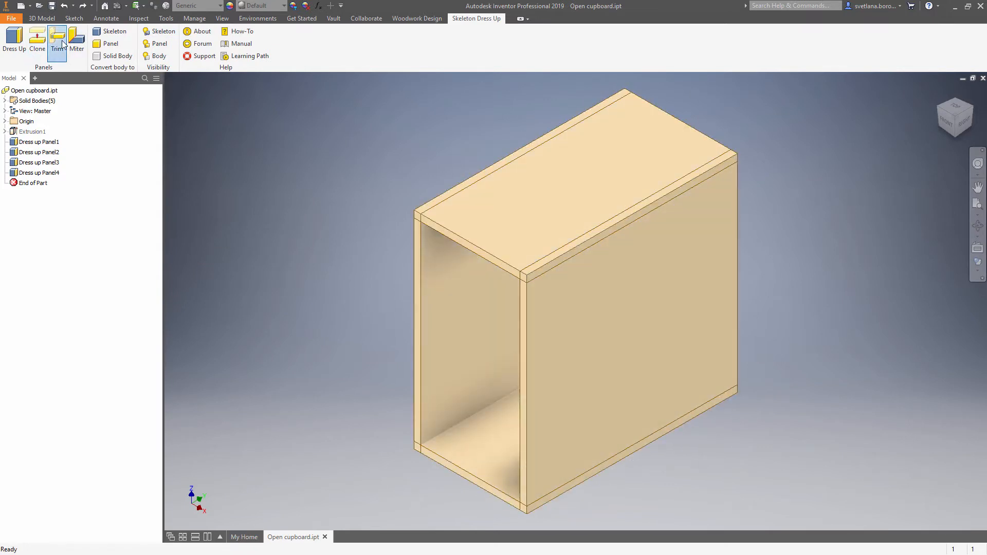
# - Trim the side panels, creating Trim Panel1 and Trim Panel2, and close the Trim toolbar
pyautogui.click(56, 41)
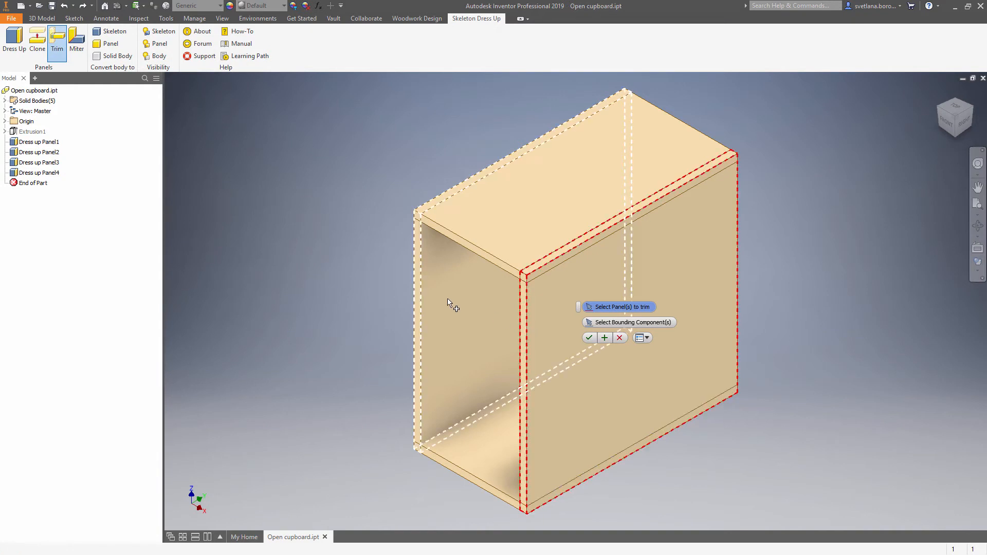
pyautogui.click(604, 339)
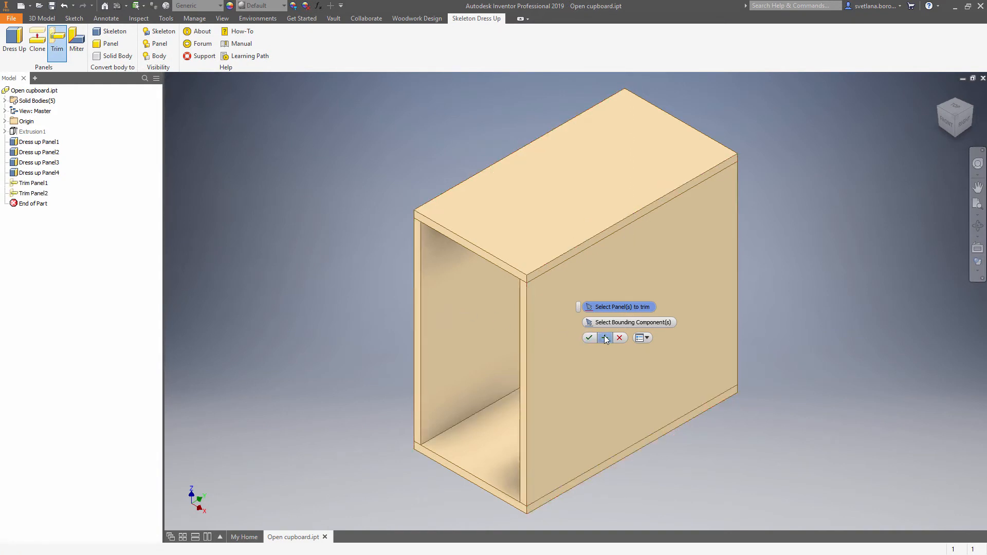
pyautogui.click(588, 338)
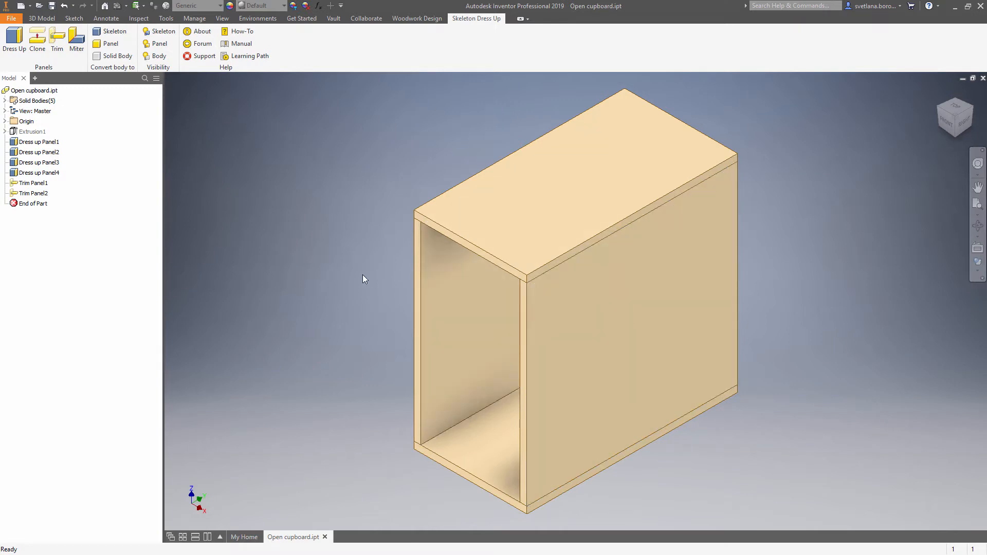
pyautogui.click(36, 111)
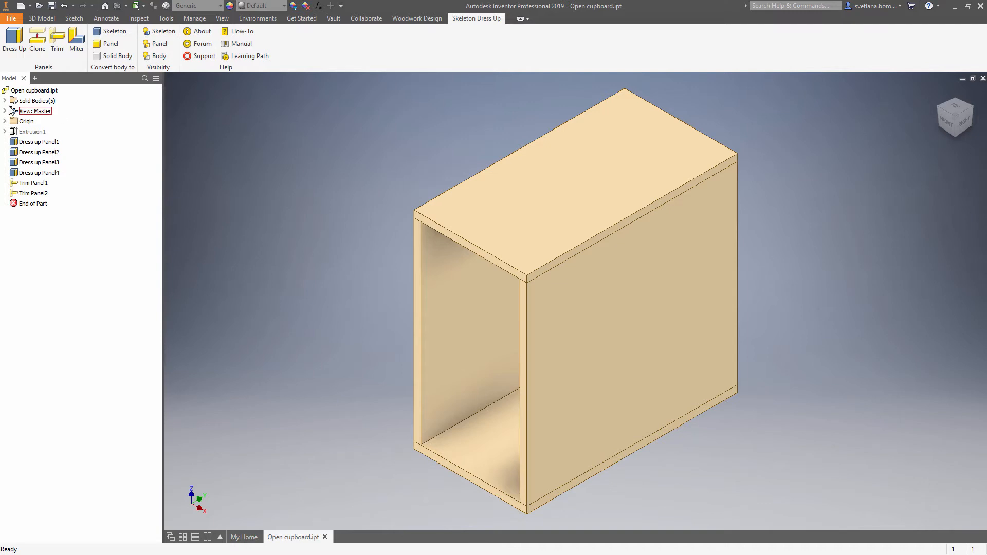
# - Expand Solid Bodies and rename the panel bodies Open cupboard top, right, left, bottom panel
pyautogui.click(5, 101)
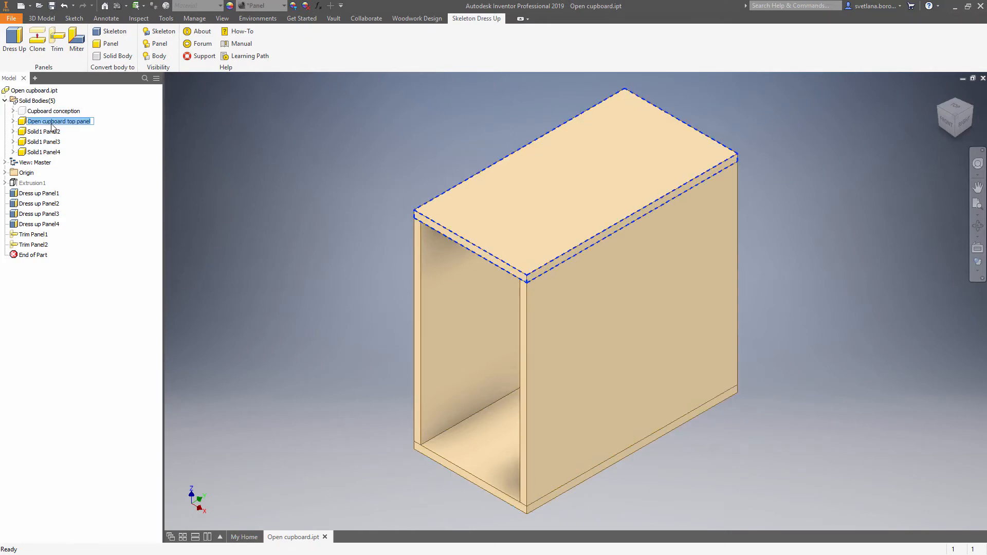
pyautogui.click(56, 131)
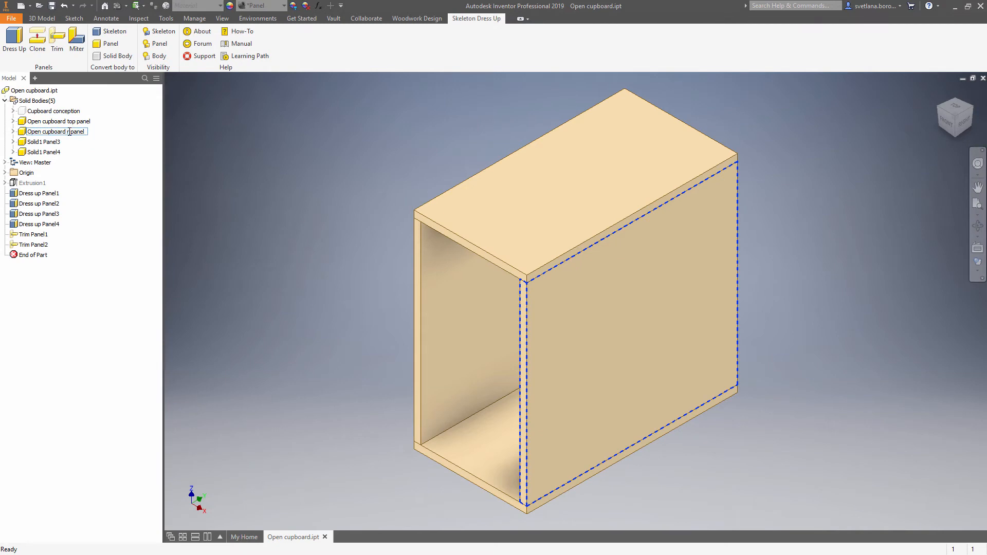
pyautogui.click(57, 141)
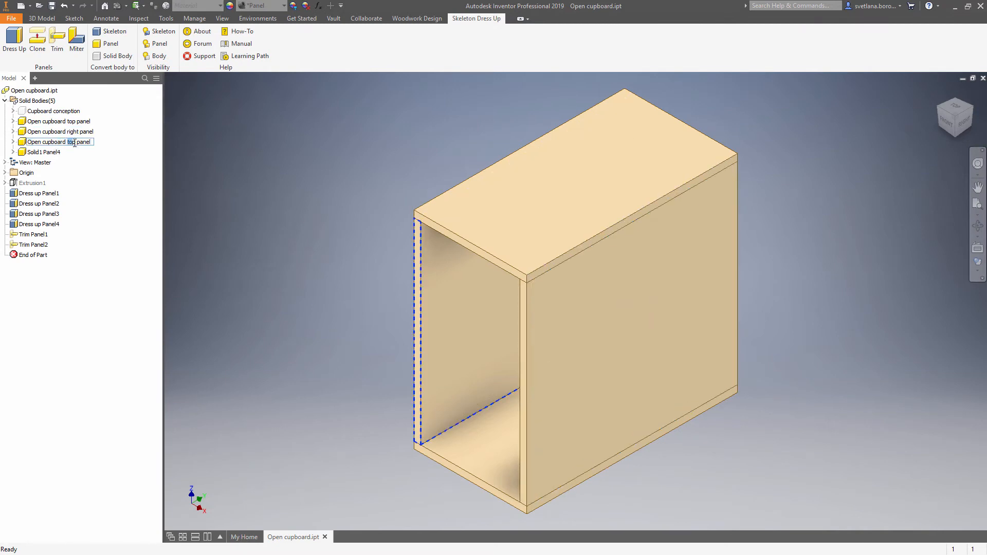
pyautogui.click(44, 152)
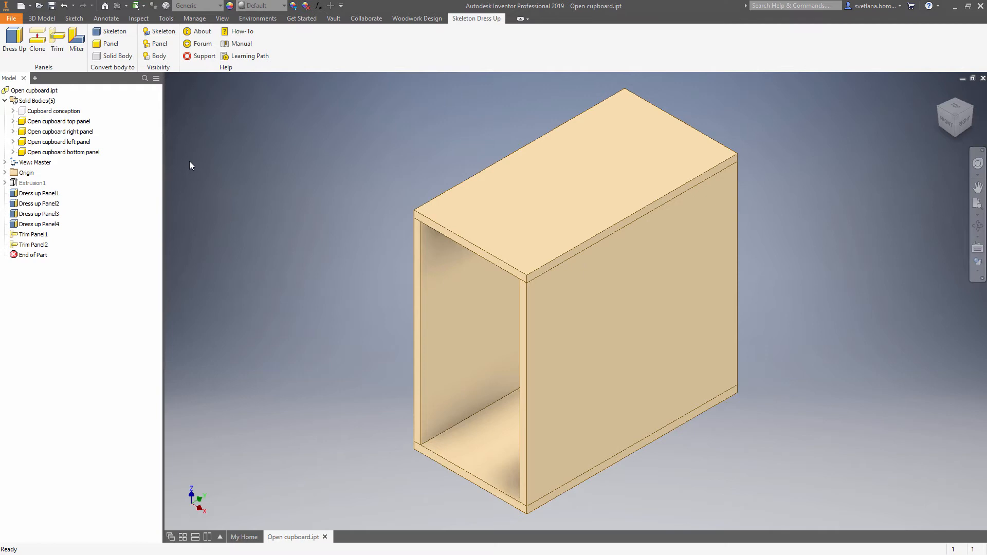
# - Derive the top, right, left and bottom panel bodies into a new assembly saved in iBox model
pyautogui.click(194, 18)
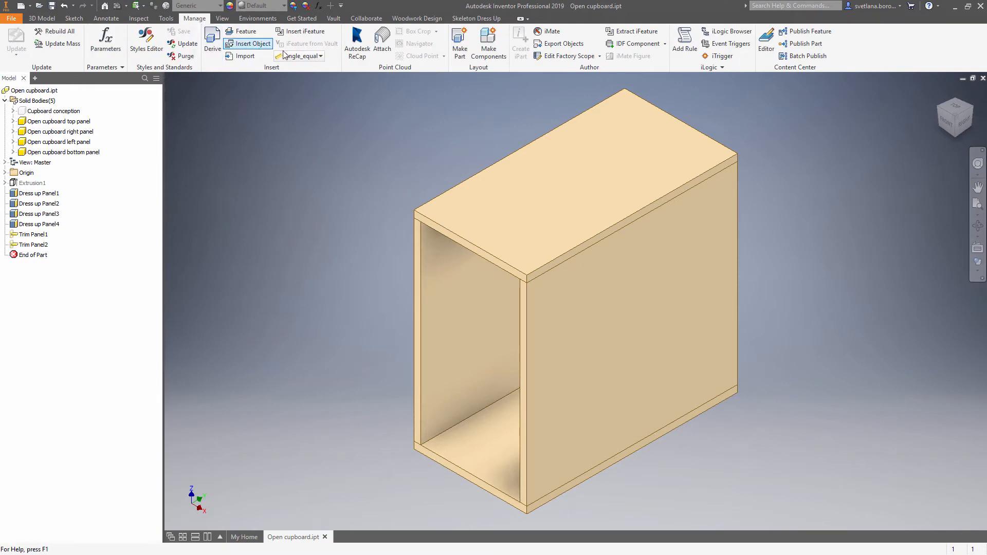
pyautogui.click(488, 43)
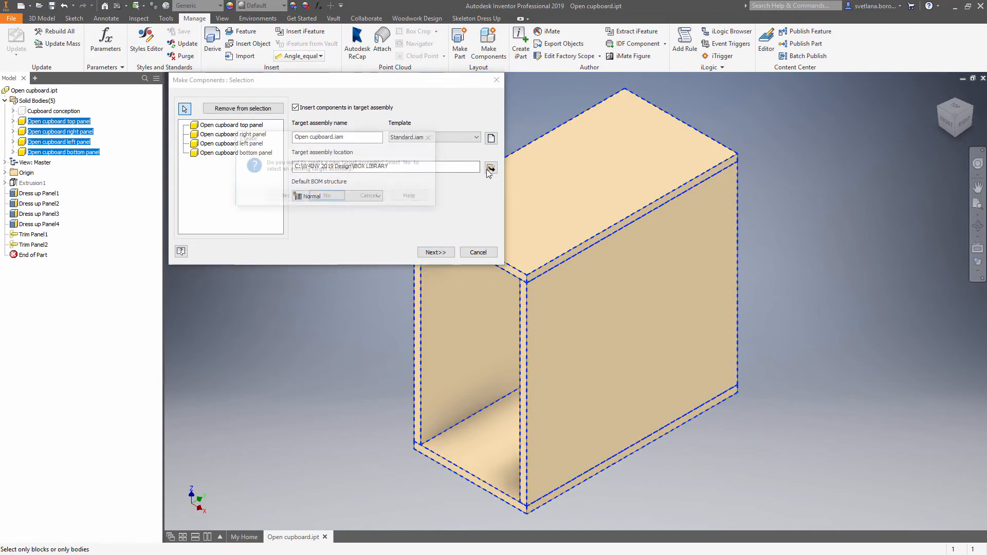
pyautogui.click(490, 168)
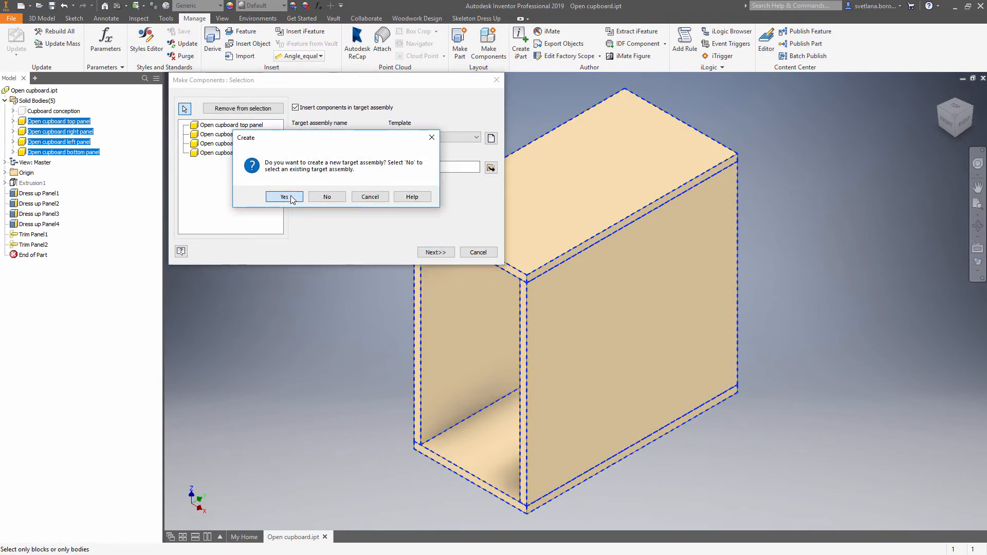
pyautogui.click(283, 197)
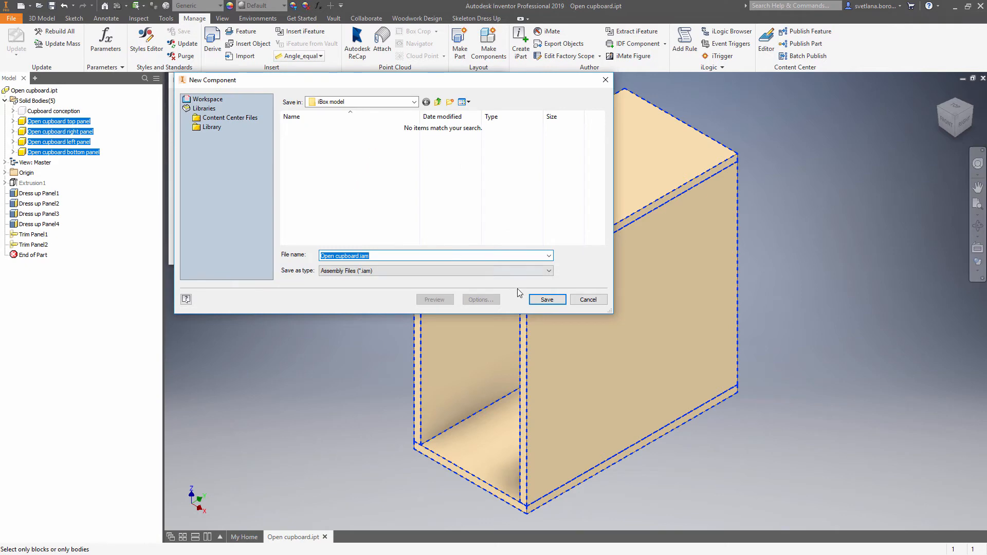
pyautogui.click(545, 299)
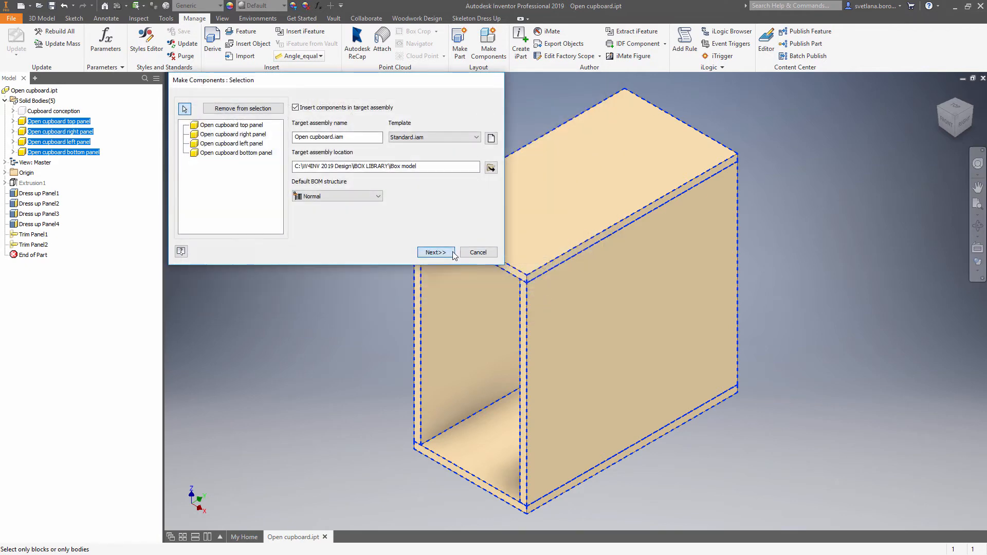
pyautogui.click(434, 253)
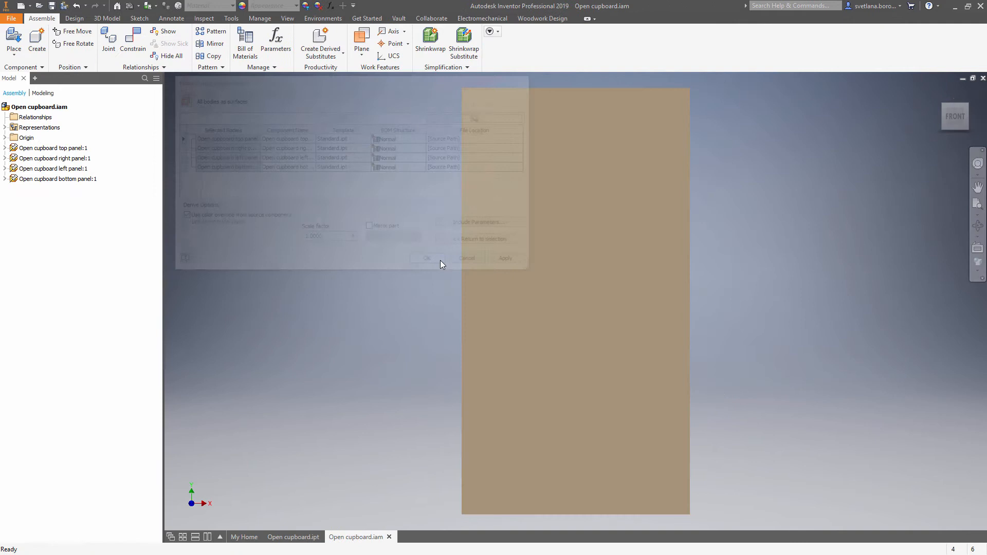
# - Switch to the Home view and orbit slightly to inspect the four-panel cupboard
pyautogui.click(426, 259)
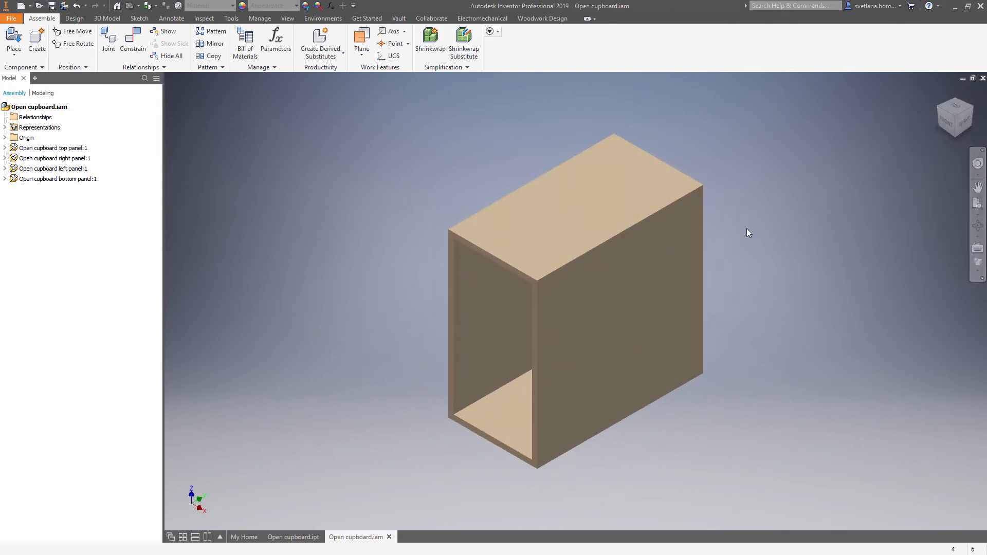
pyautogui.moveTo(748, 233); pyautogui.dragTo(701, 219)
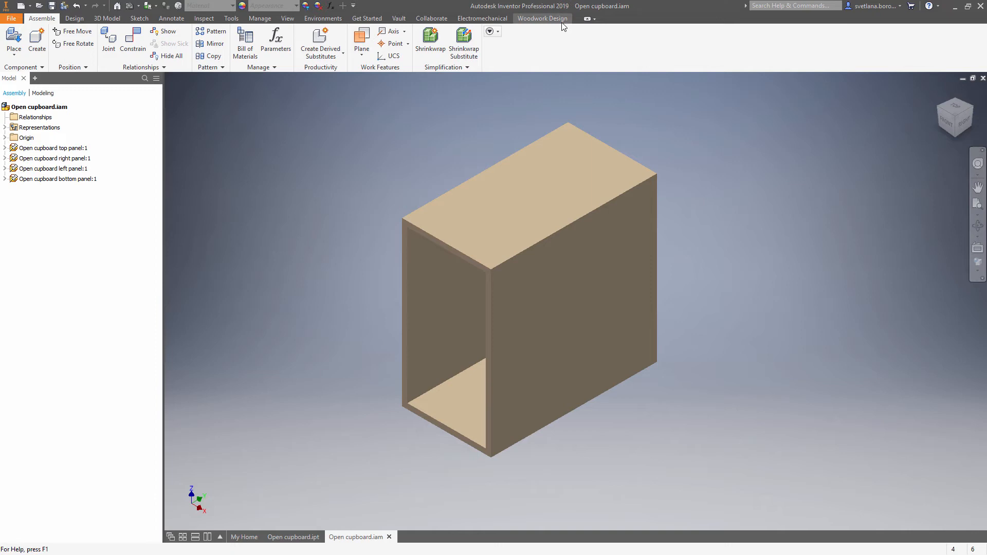
# - Dismiss the unsaved-document warning and save the Open cupboard assembly with its panel parts
pyautogui.click(541, 19)
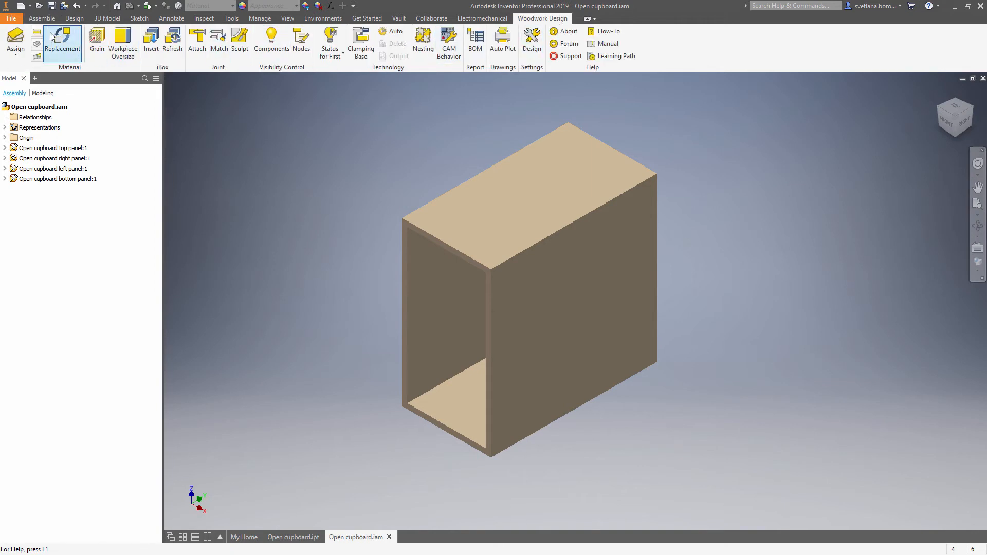
pyautogui.click(62, 41)
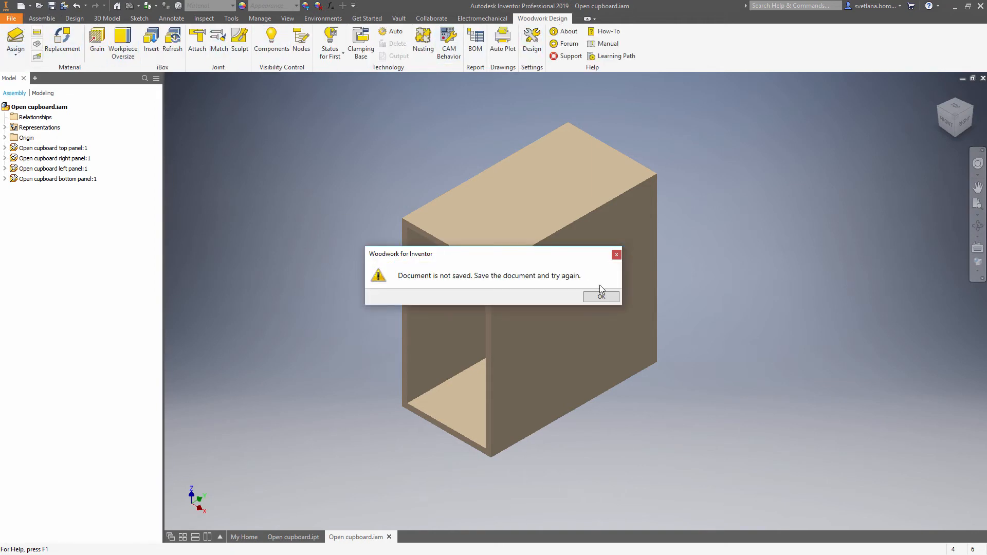
pyautogui.click(601, 296)
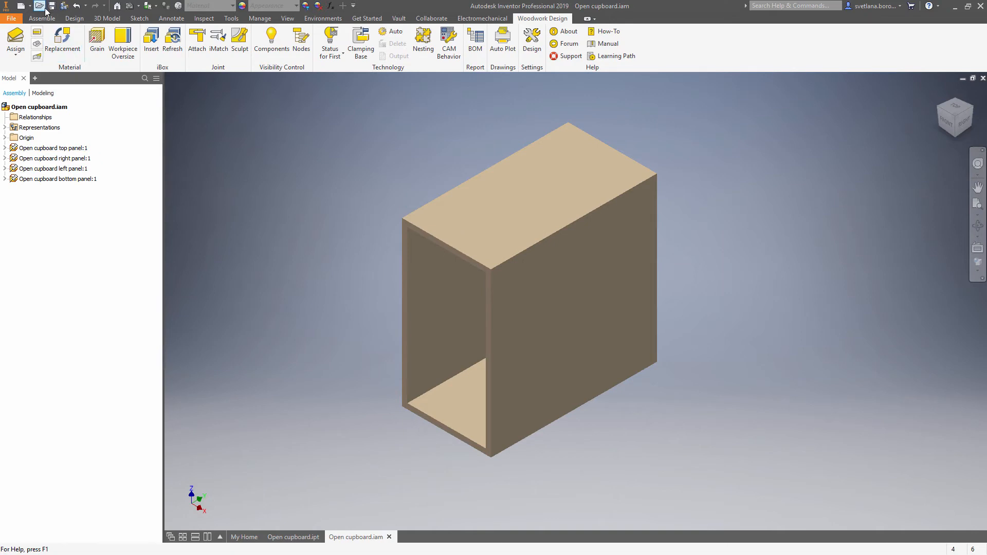
pyautogui.click(50, 6)
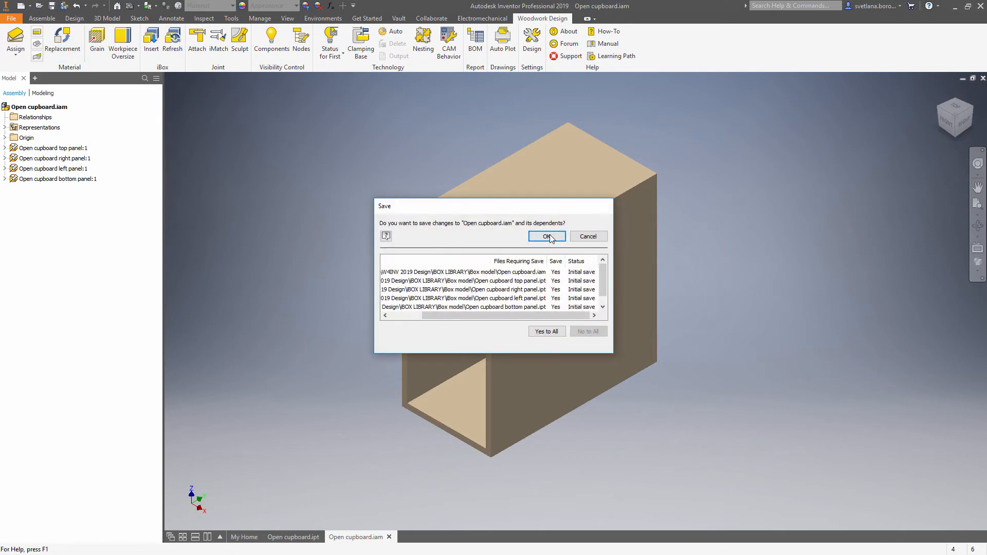
pyautogui.click(546, 236)
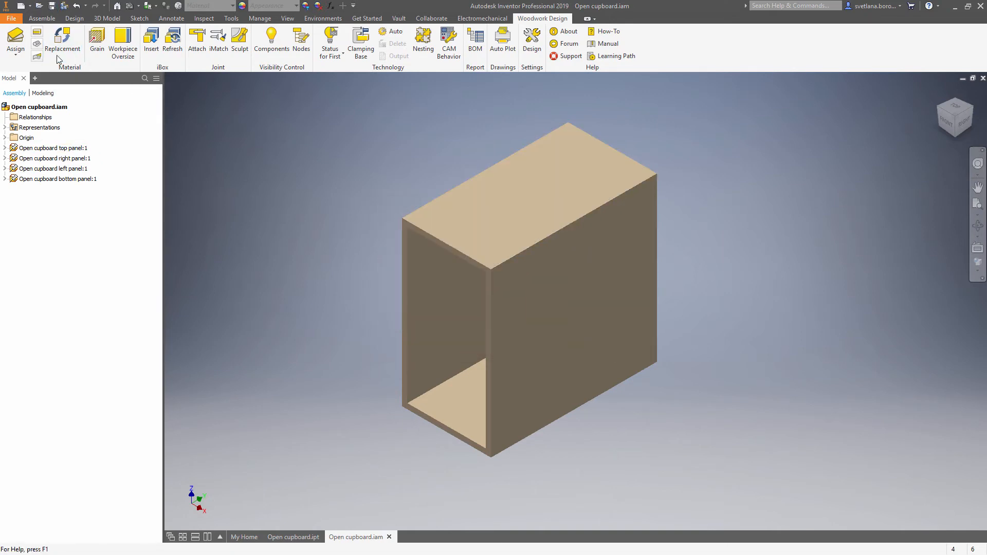
pyautogui.click(14, 41)
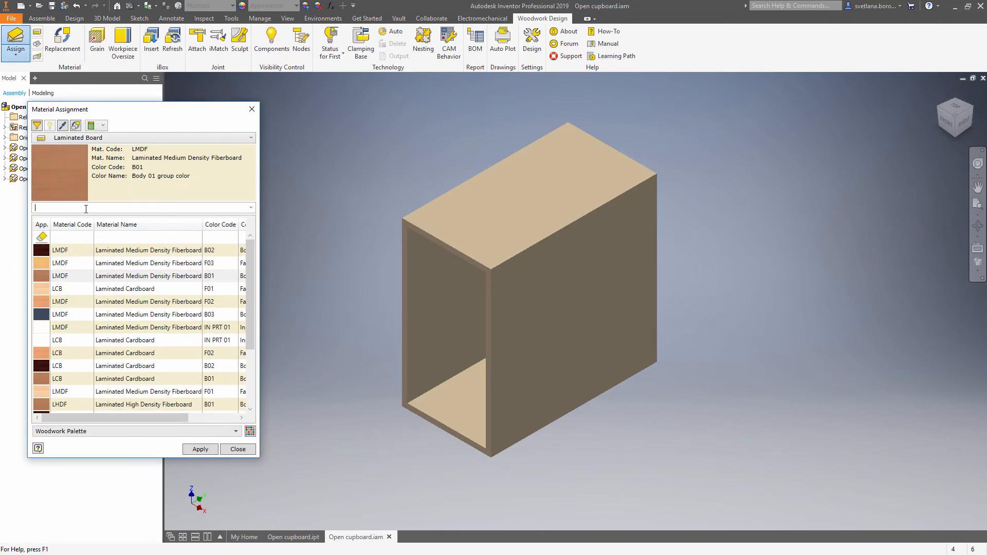
# - Apply LMDF B01 to the panels and PVC edge banding covering the top
pyautogui.write('B01')
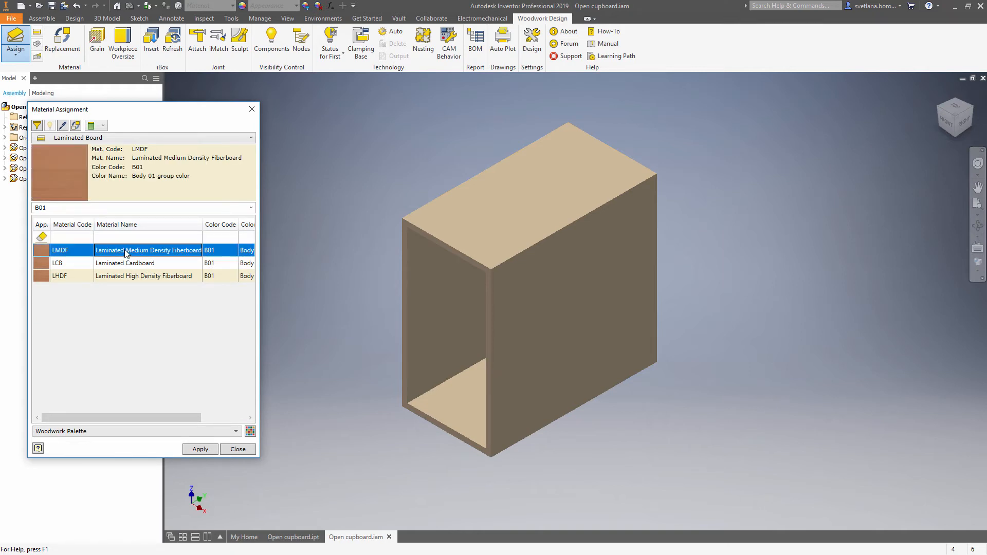
pyautogui.click(200, 448)
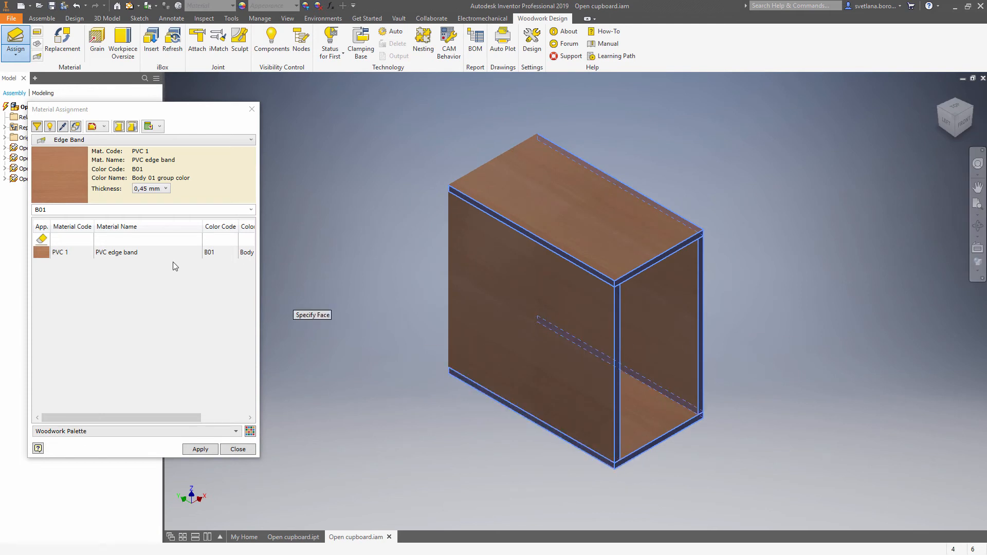
pyautogui.click(165, 188)
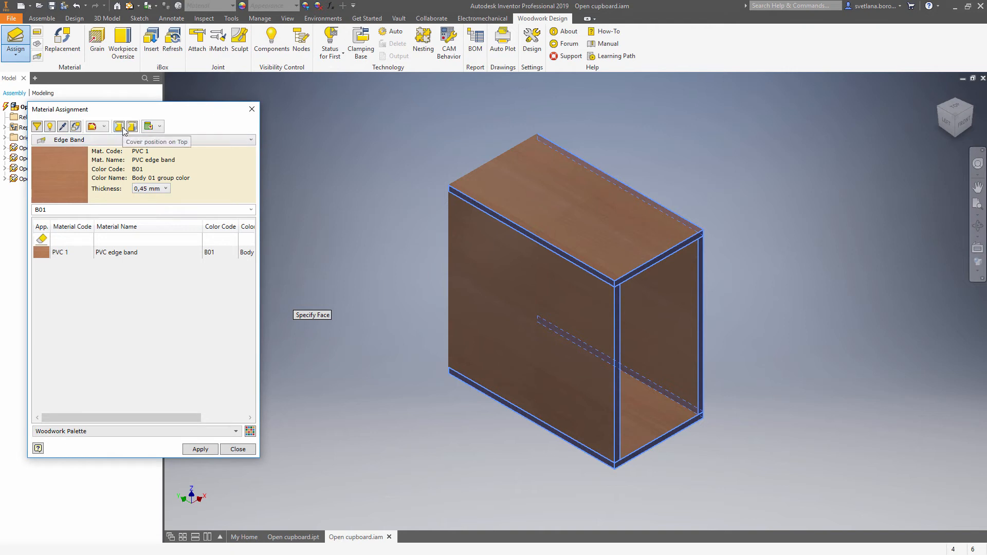
pyautogui.click(200, 449)
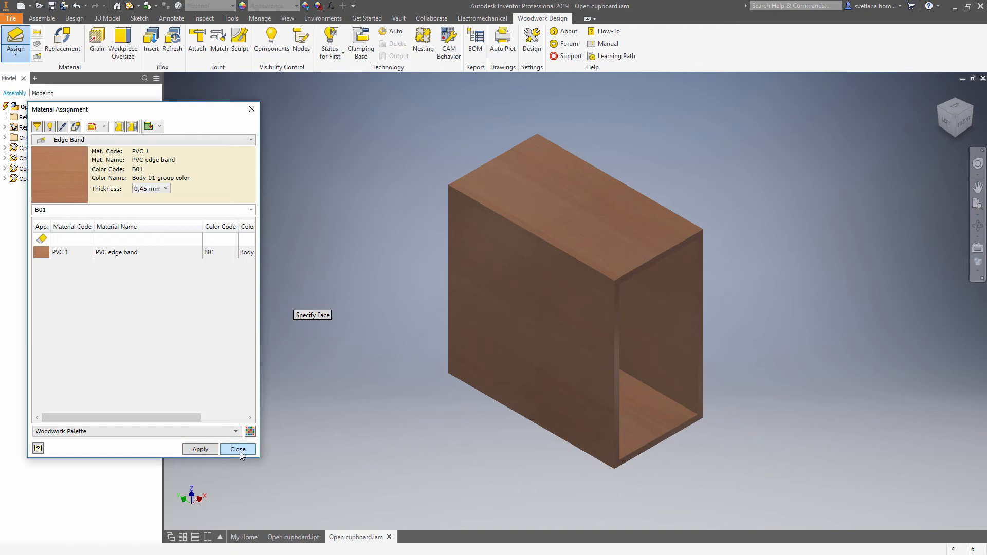
pyautogui.click(238, 449)
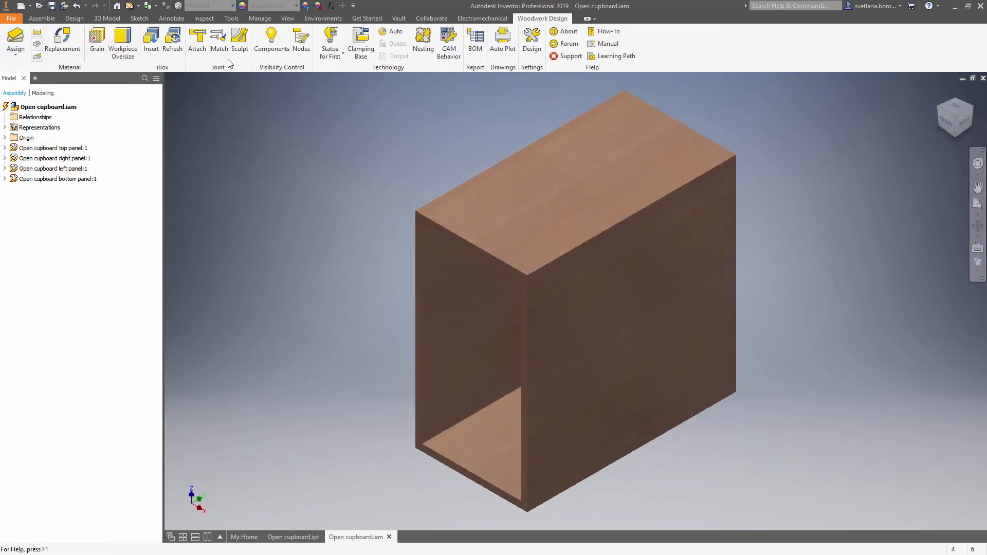
# - Create Work Plane1 and Work Plane2 offset from the two panels' front edges
pyautogui.click(41, 18)
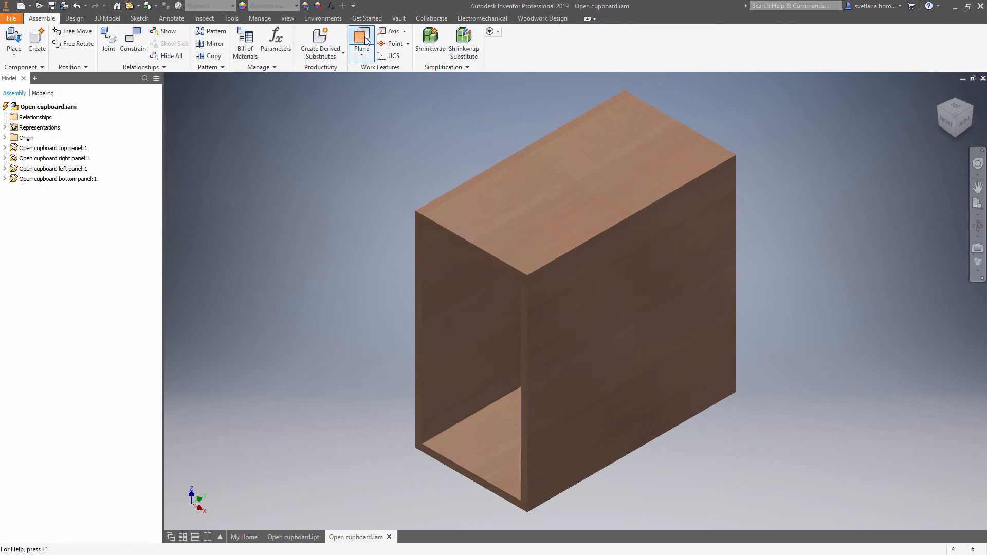
pyautogui.click(361, 41)
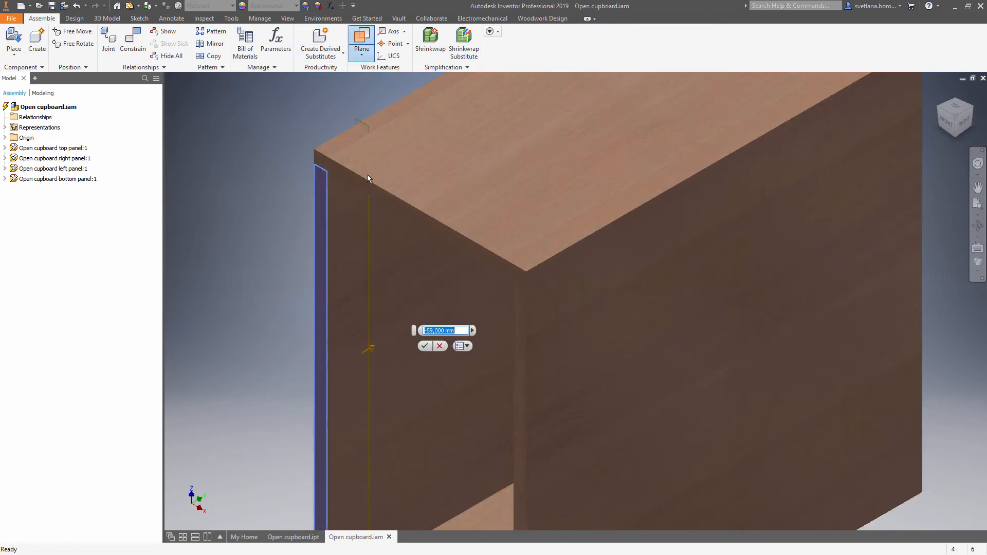
pyautogui.click(425, 345)
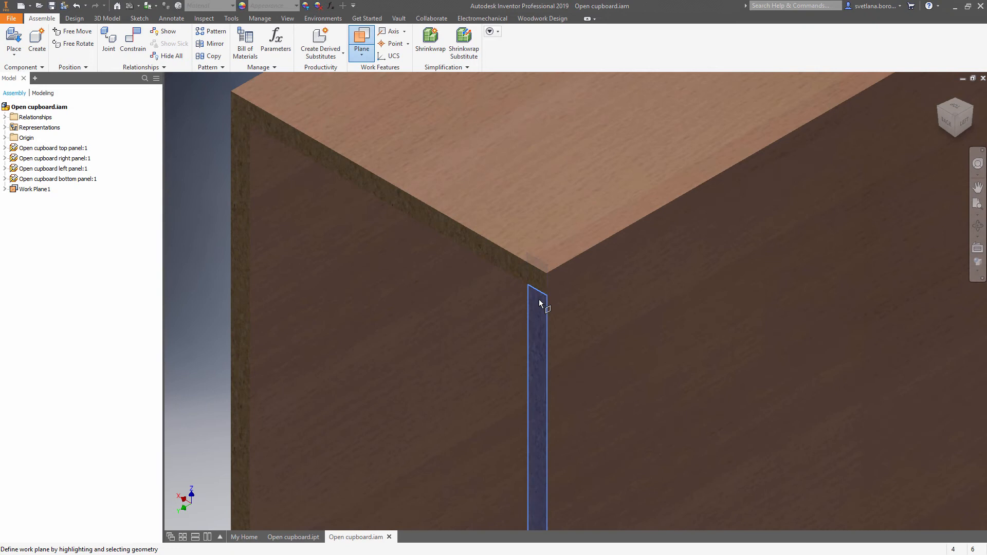
pyautogui.click(538, 296)
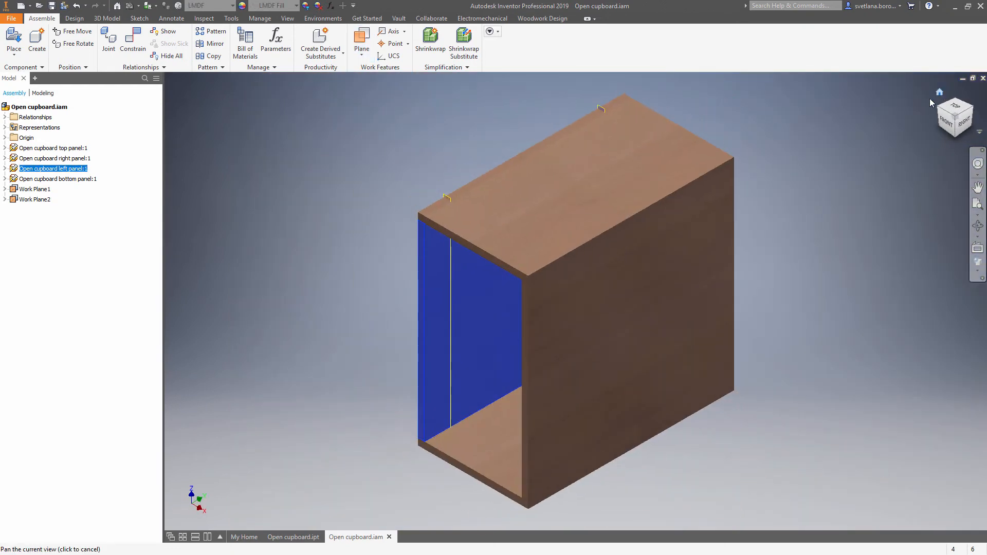
pyautogui.click(542, 19)
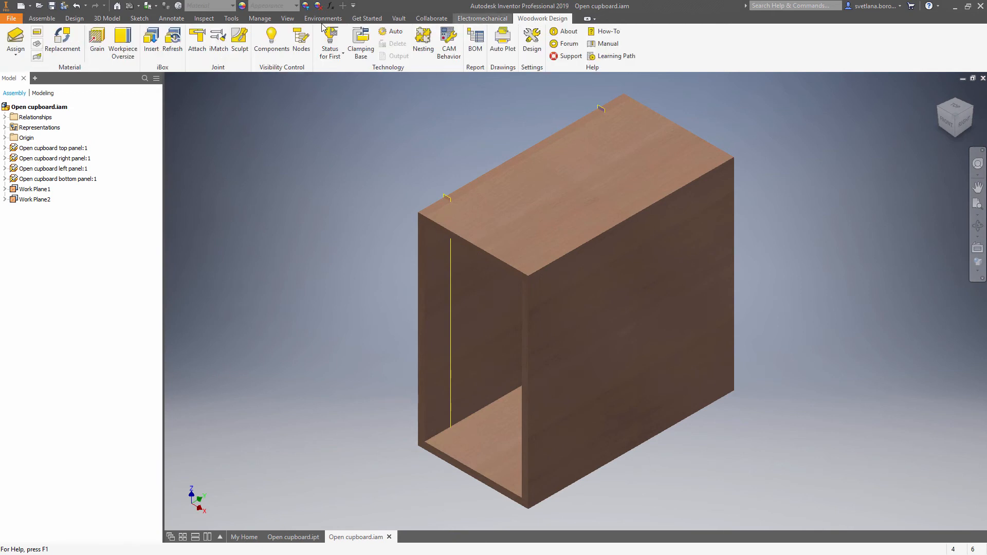
# - Attach the Minifix D15 & Dowel L34 connectors using the side pillar board and work plane axis
pyautogui.click(197, 38)
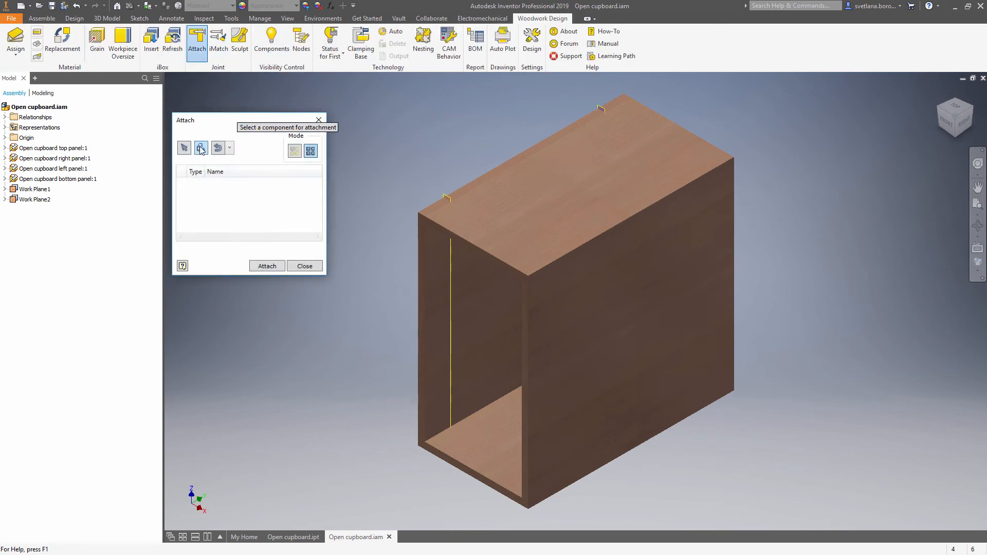
pyautogui.click(200, 148)
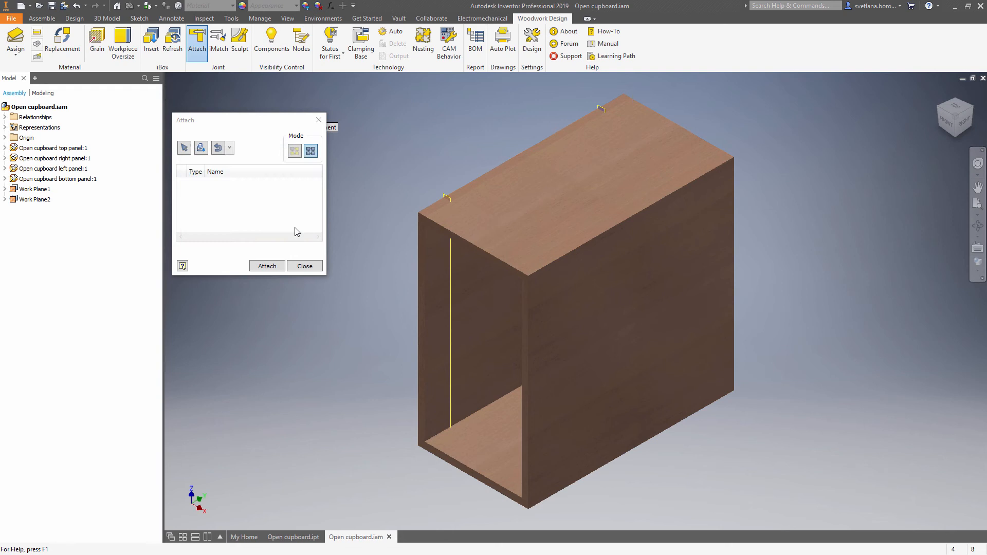
pyautogui.click(76, 210)
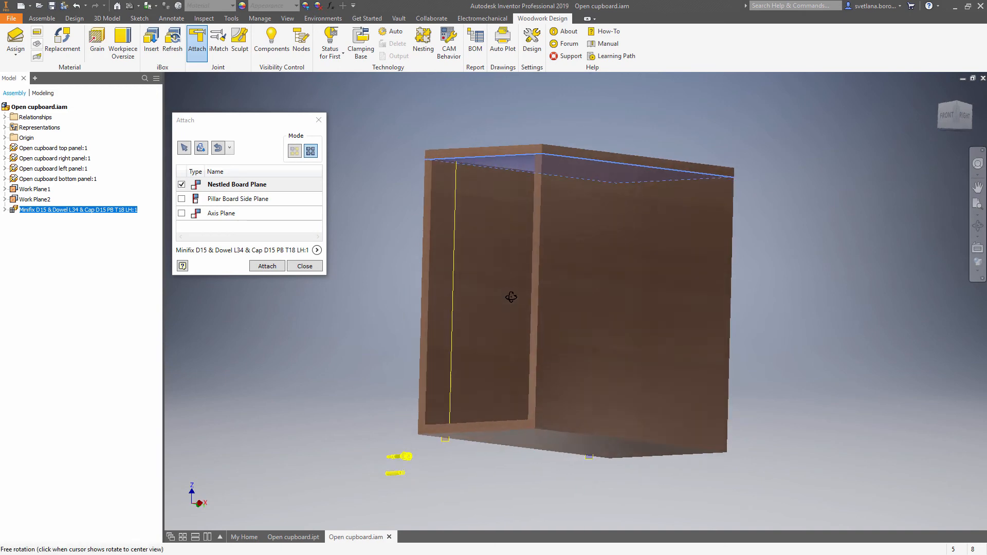
pyautogui.click(241, 198)
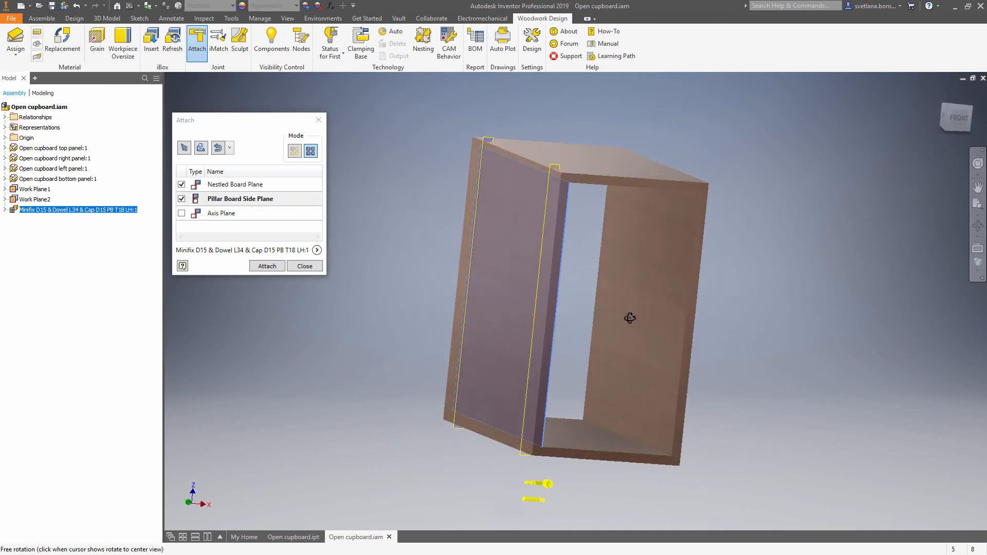
pyautogui.click(221, 213)
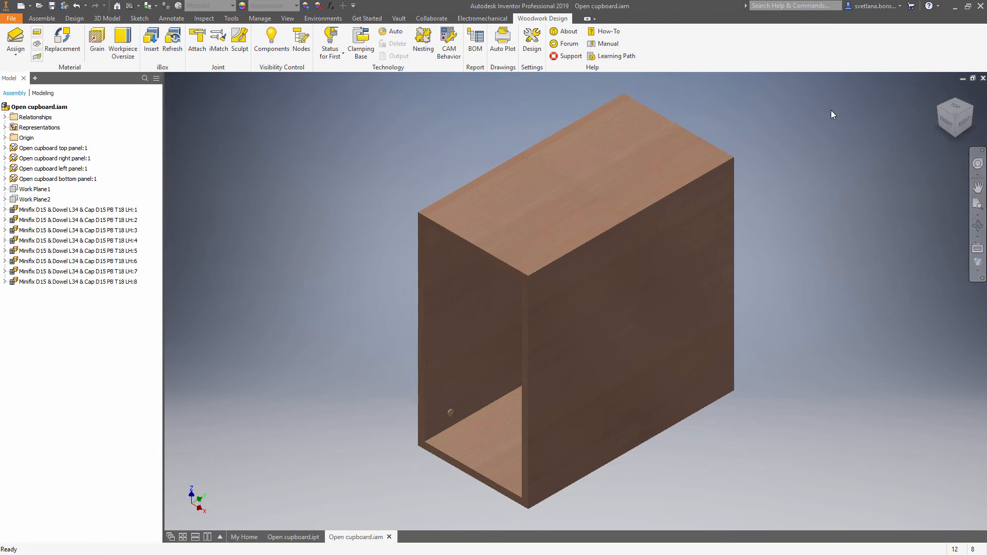
# - Change the first Minifix connector to the right-hand RH:1 variant with cap included
pyautogui.click(272, 39)
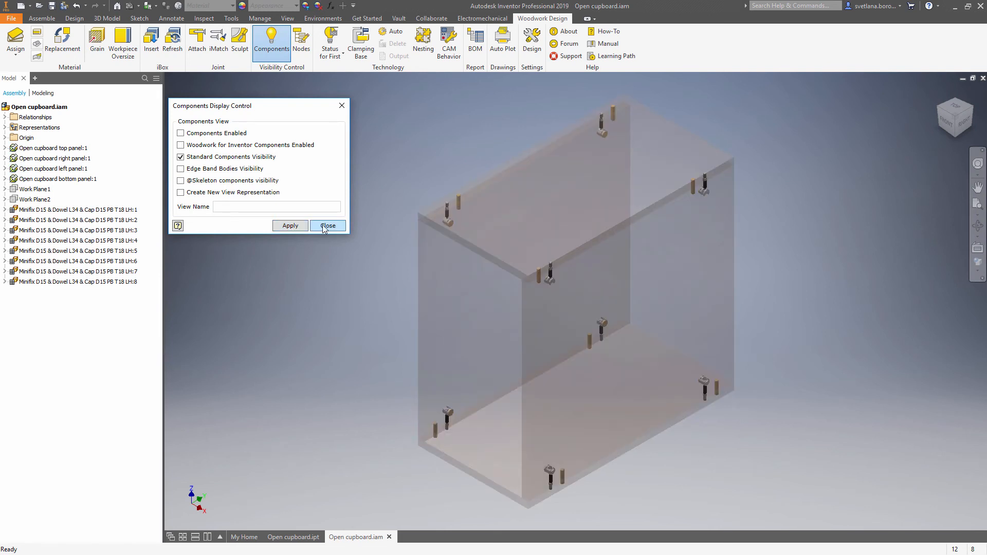
pyautogui.click(327, 225)
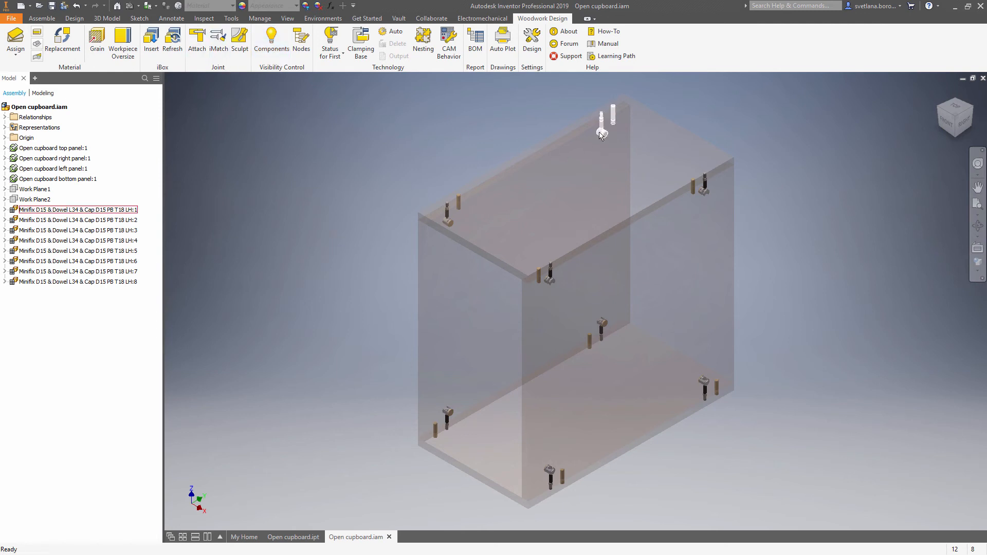
pyautogui.rightClick(601, 135)
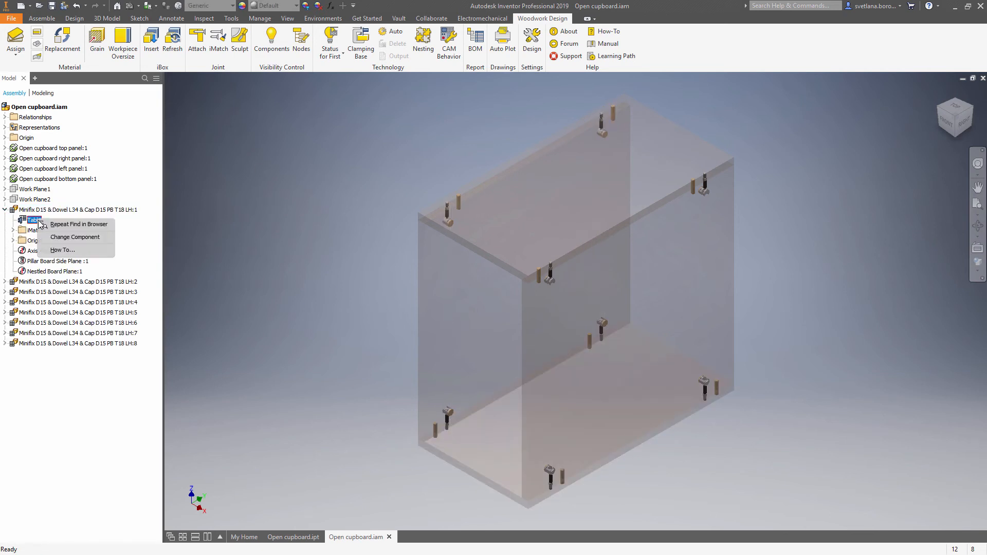
pyautogui.click(75, 236)
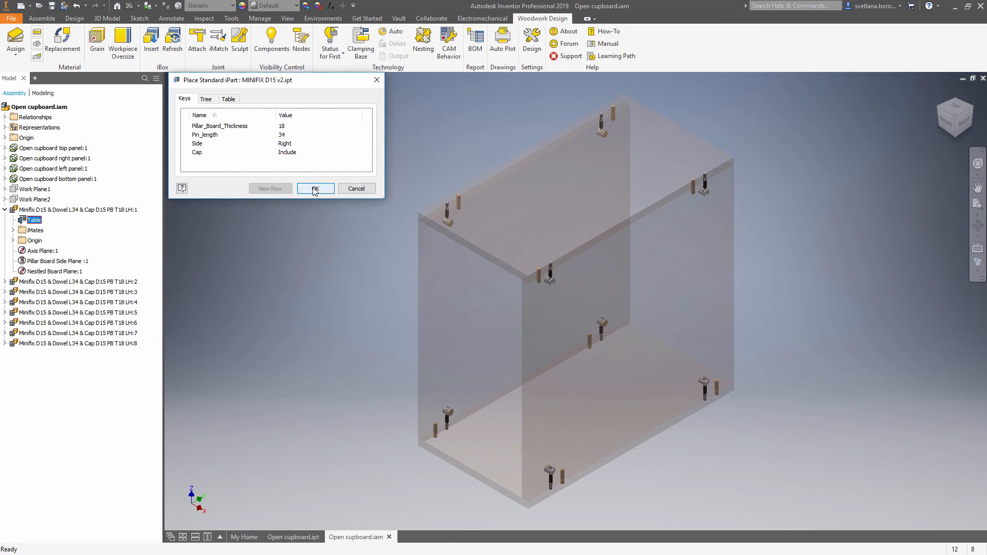
pyautogui.click(315, 188)
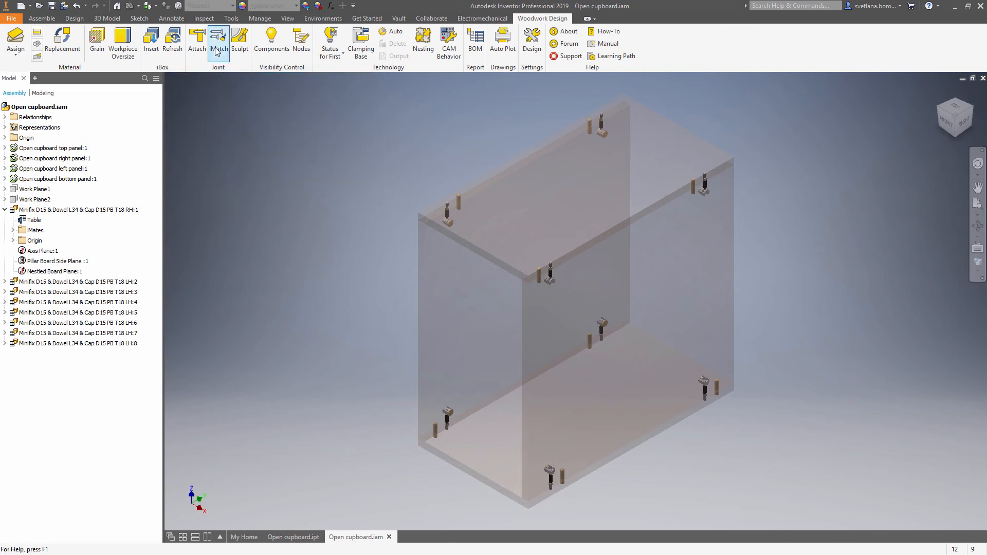
# - Apply the component display settings to hide the hardware and collapse the first Minifix node
pyautogui.click(218, 40)
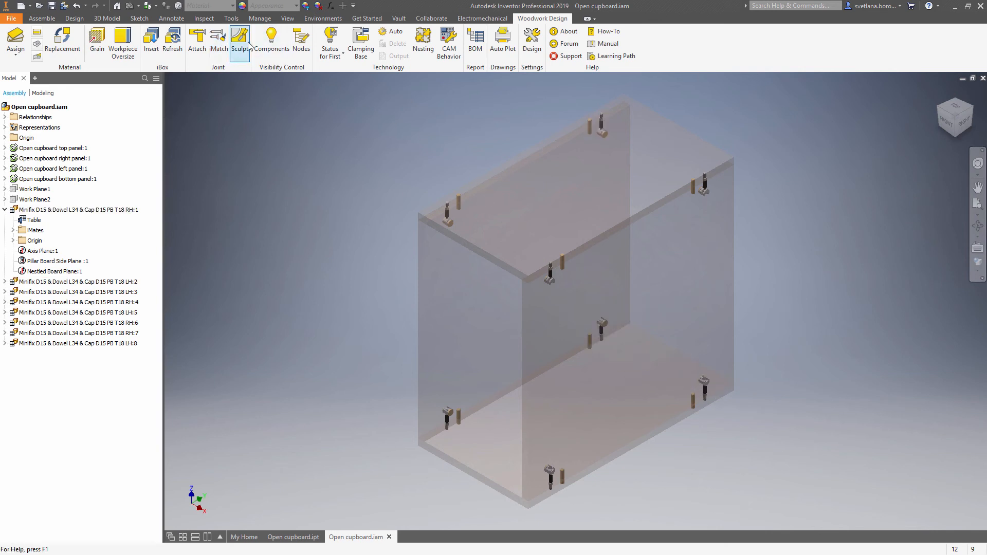
pyautogui.click(271, 41)
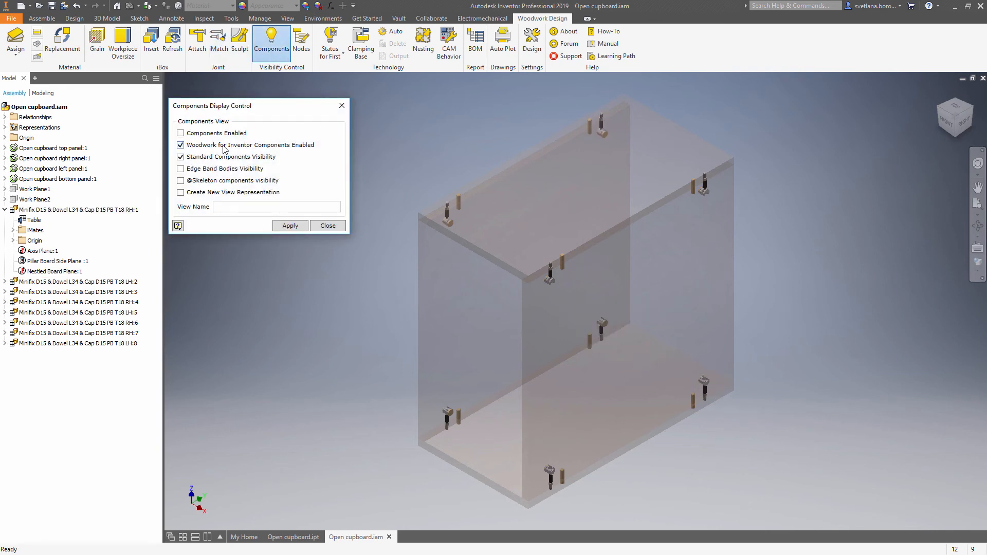
pyautogui.click(290, 225)
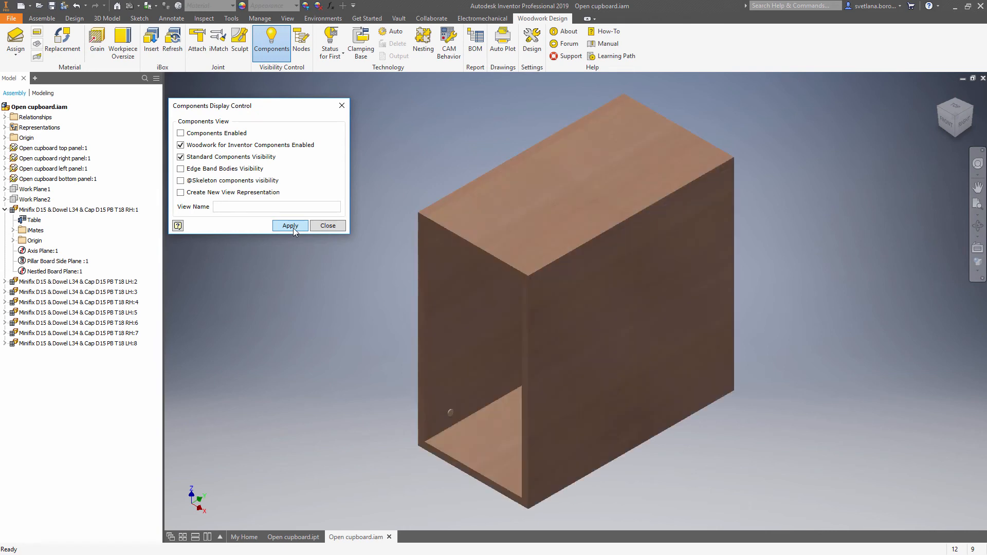
pyautogui.click(327, 225)
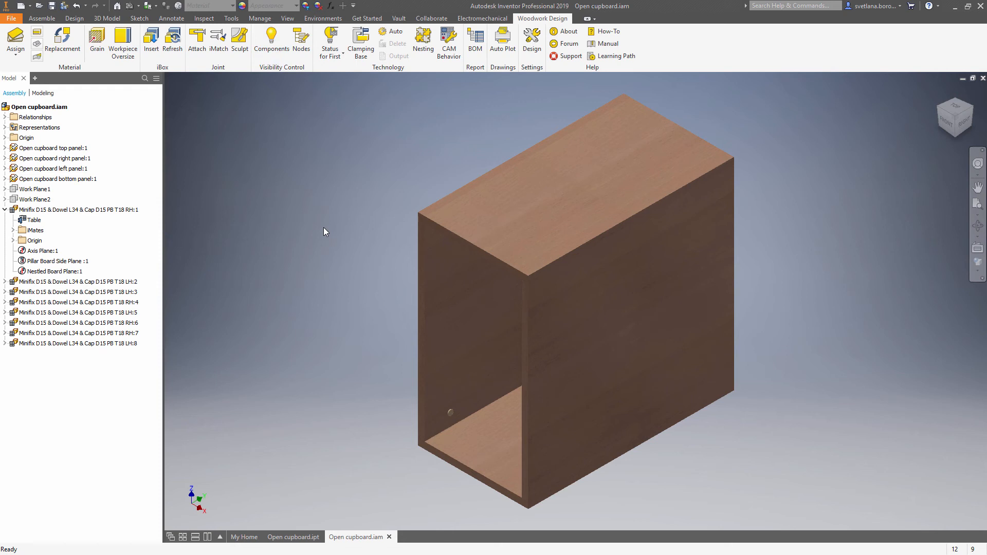
pyautogui.click(4, 209)
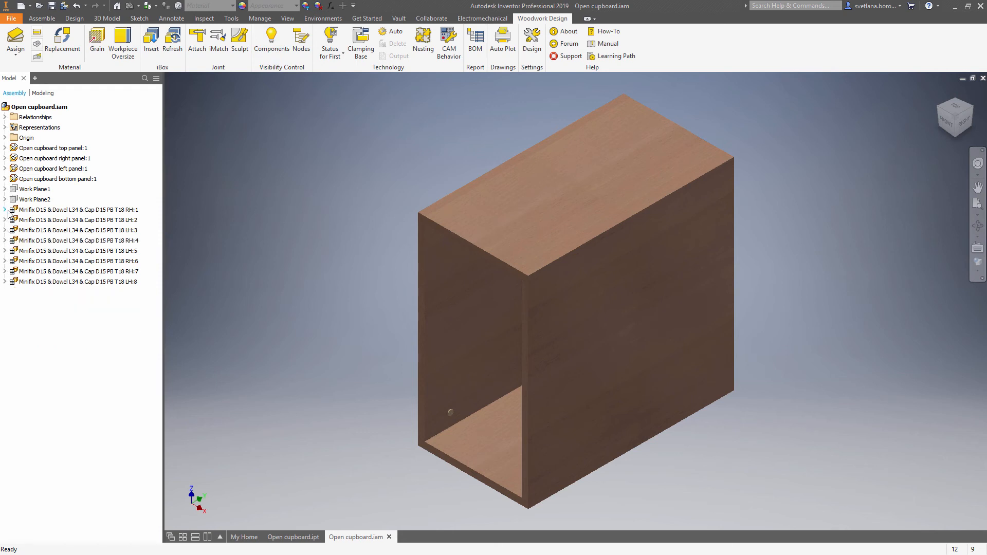
pyautogui.click(41, 18)
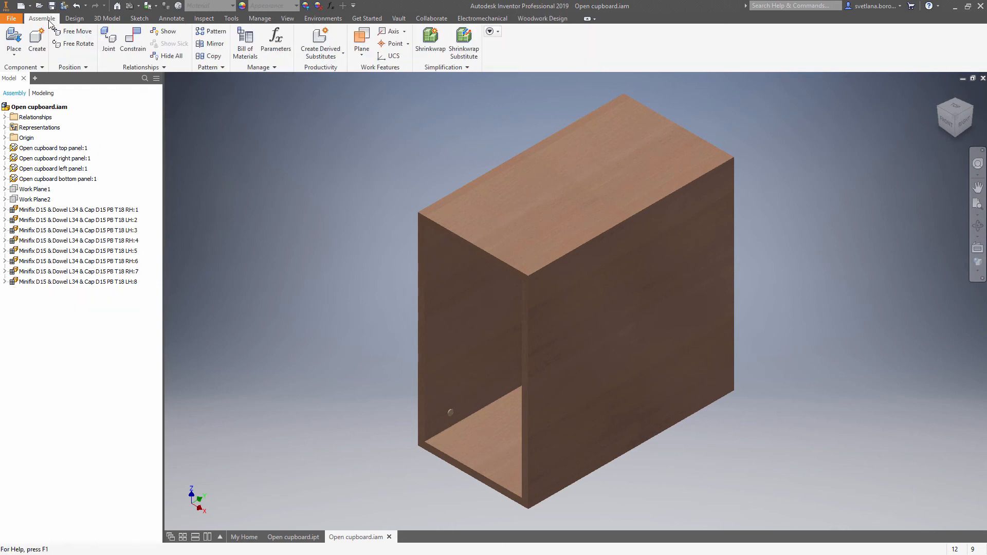
pyautogui.click(13, 37)
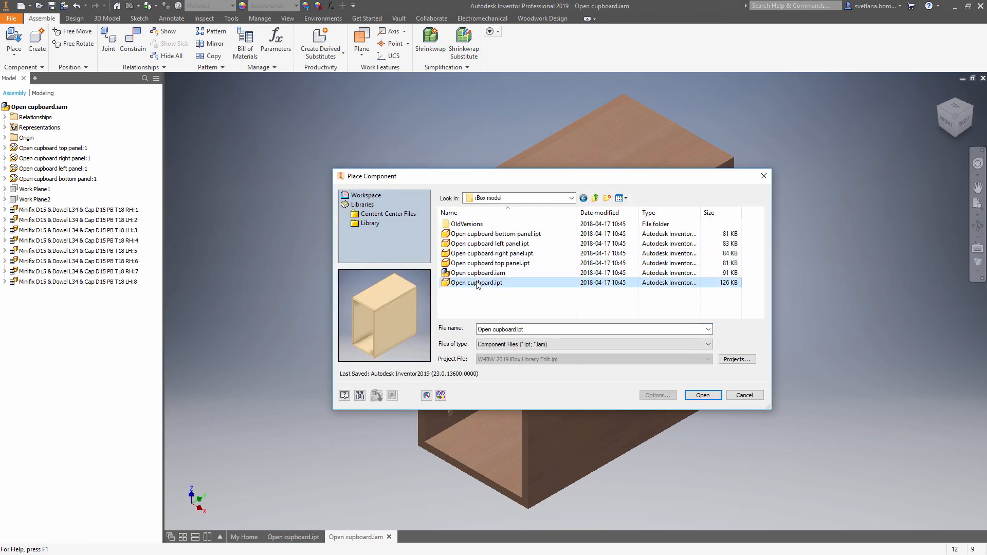
pyautogui.click(702, 395)
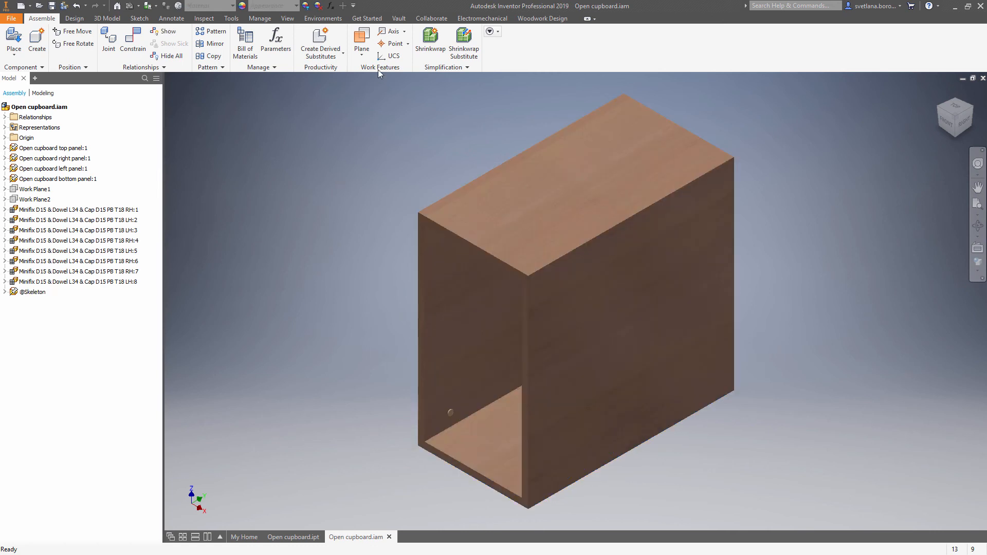
pyautogui.click(259, 17)
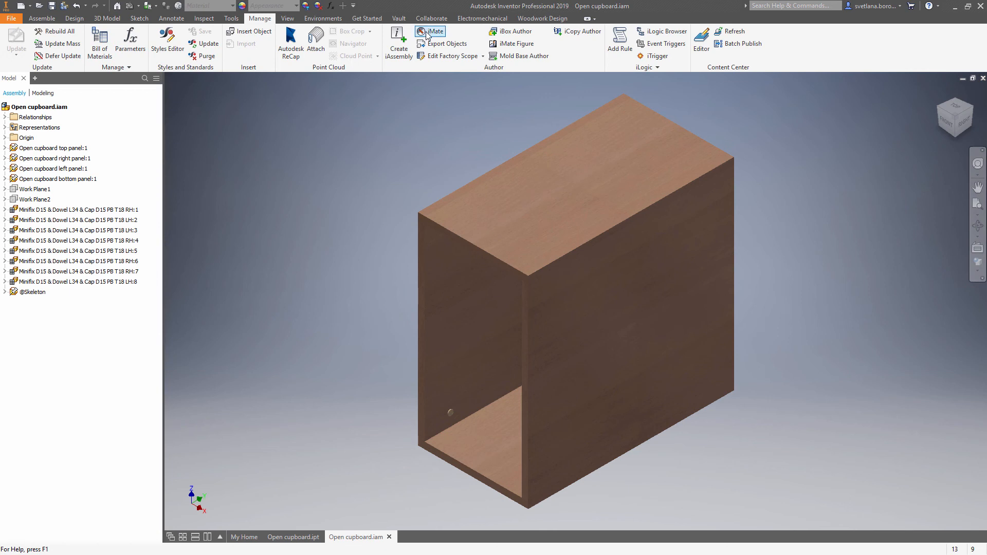
# - Pick each cupboard face and apply iMates named Top face, Front face, Right face and Left face
pyautogui.click(433, 32)
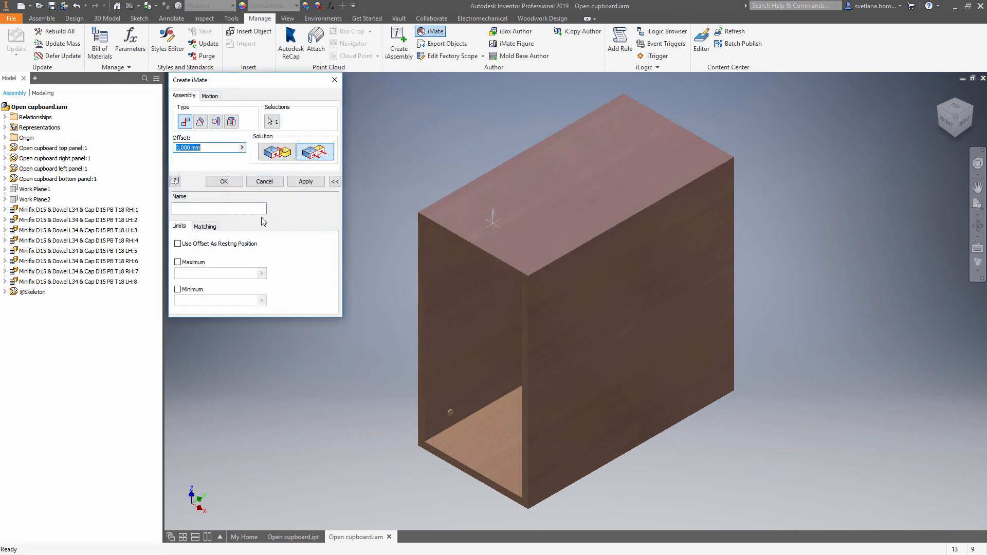
pyautogui.write('Top face')
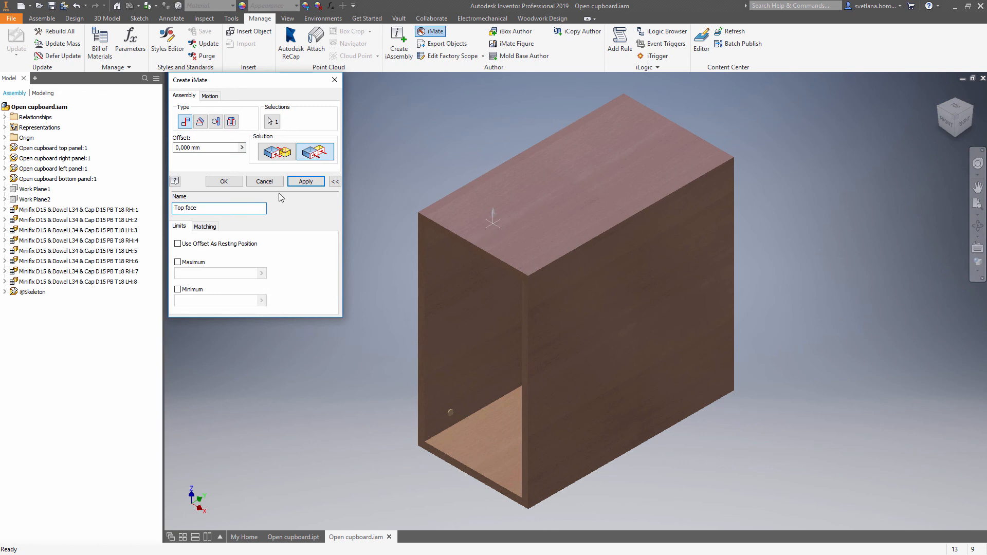
pyautogui.click(305, 182)
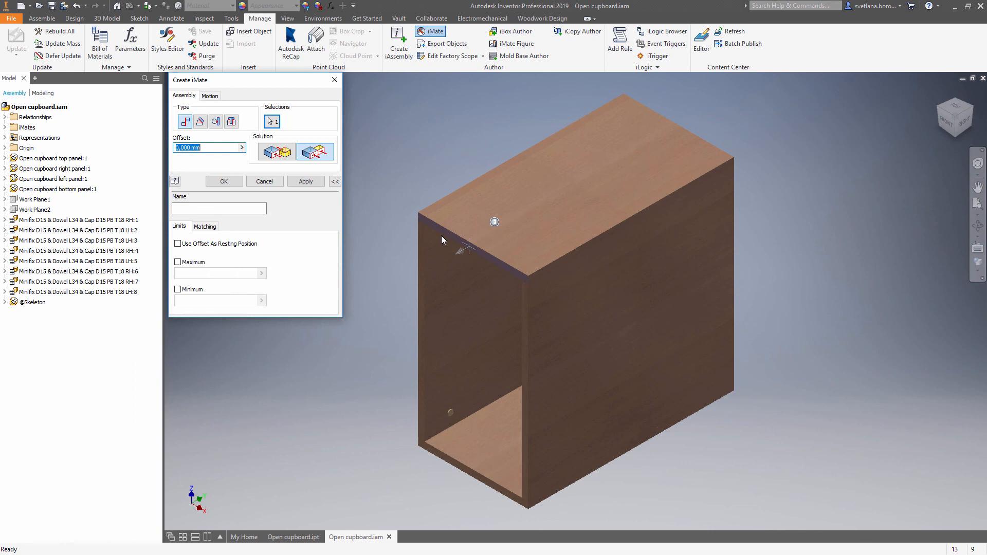
pyautogui.write('Front fa')
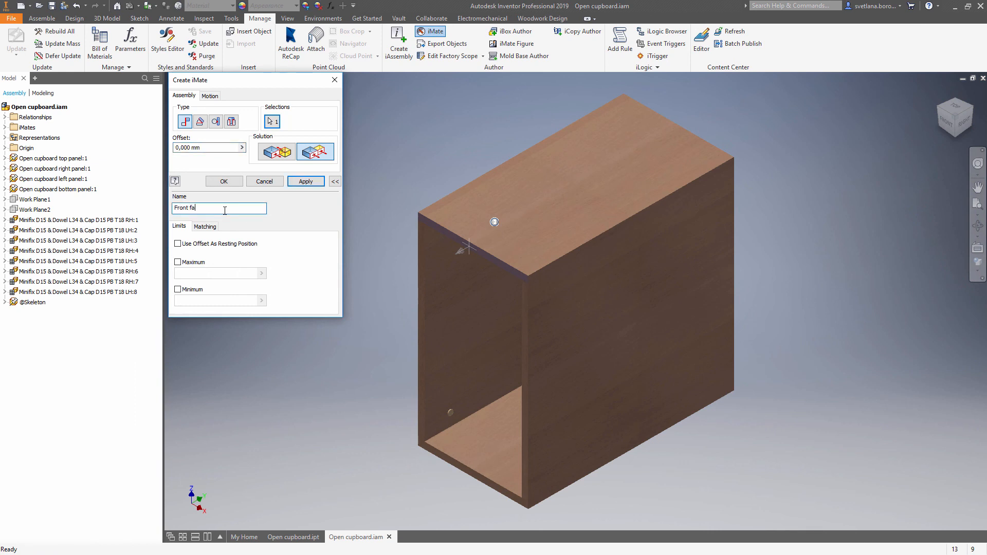
pyautogui.click(305, 182)
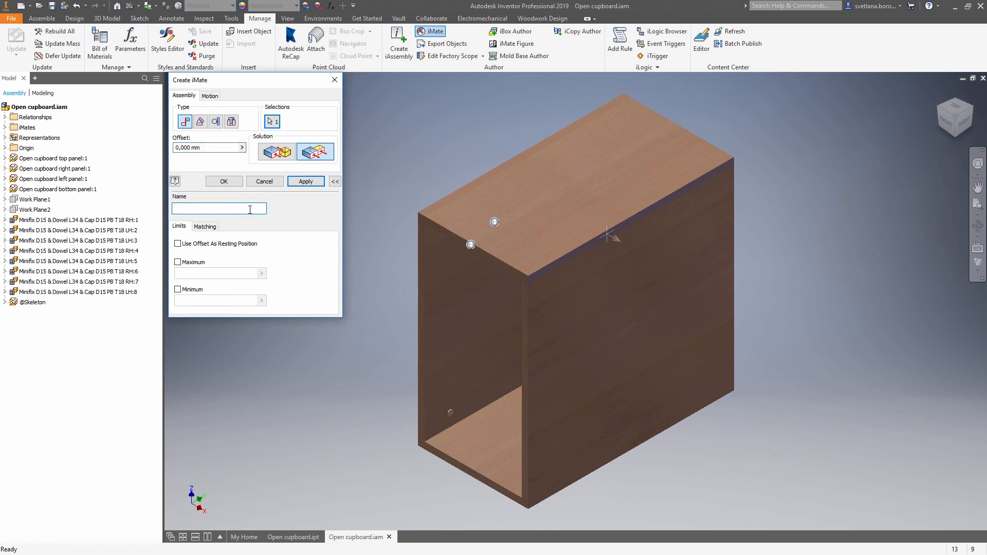
pyautogui.write('Right fca')
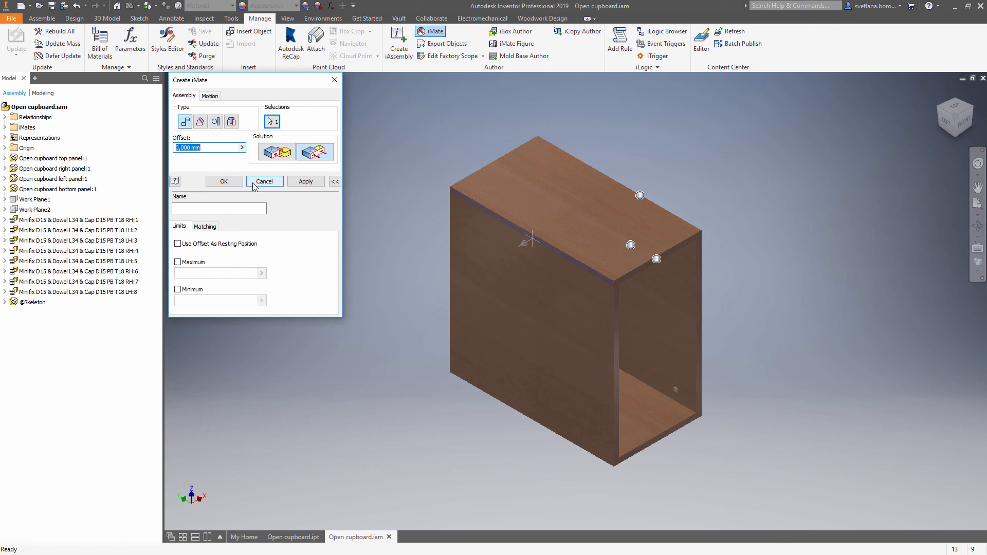
pyautogui.write('u')
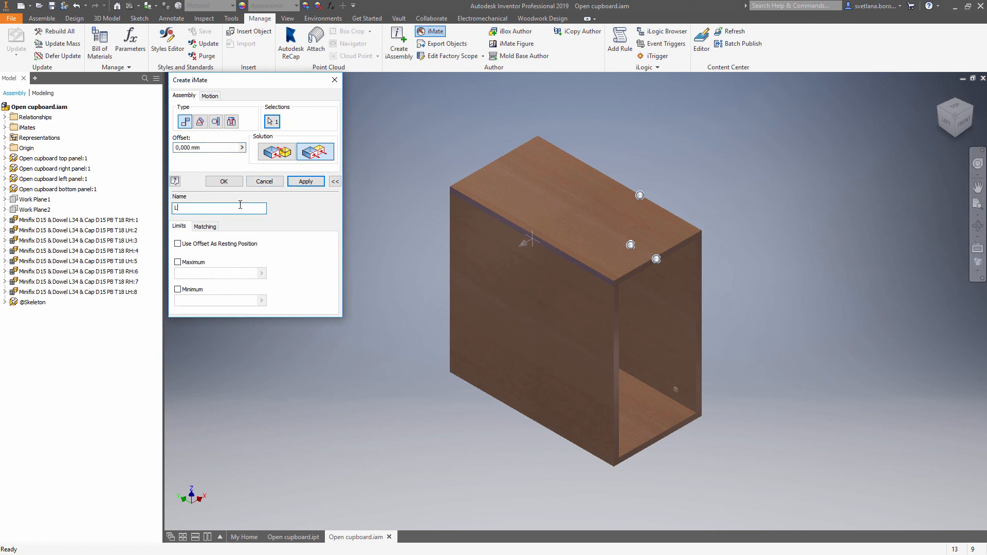
pyautogui.write('Left face')
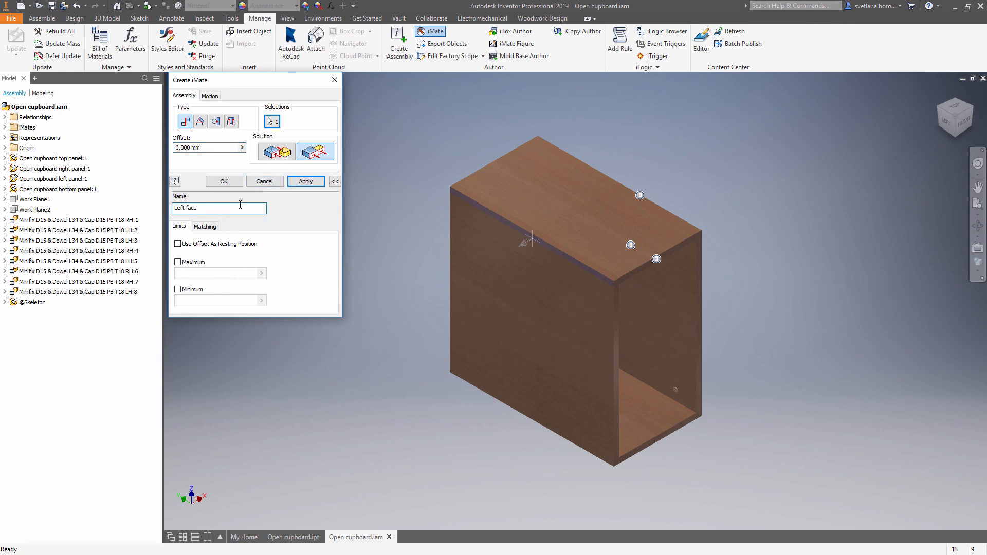
pyautogui.click(305, 182)
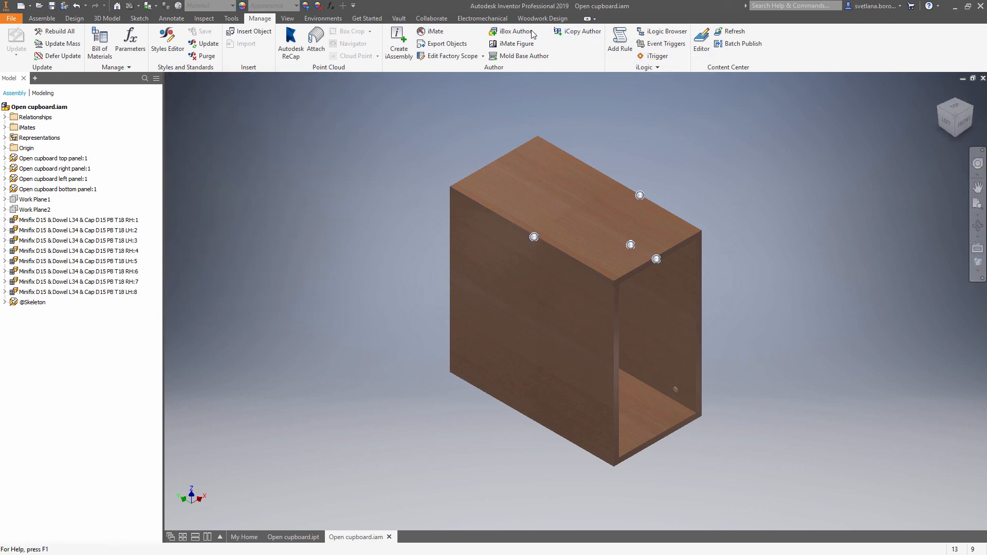
# - Point the iBox at Open cupboard.ipt and set Front face as the front iMate
pyautogui.click(513, 31)
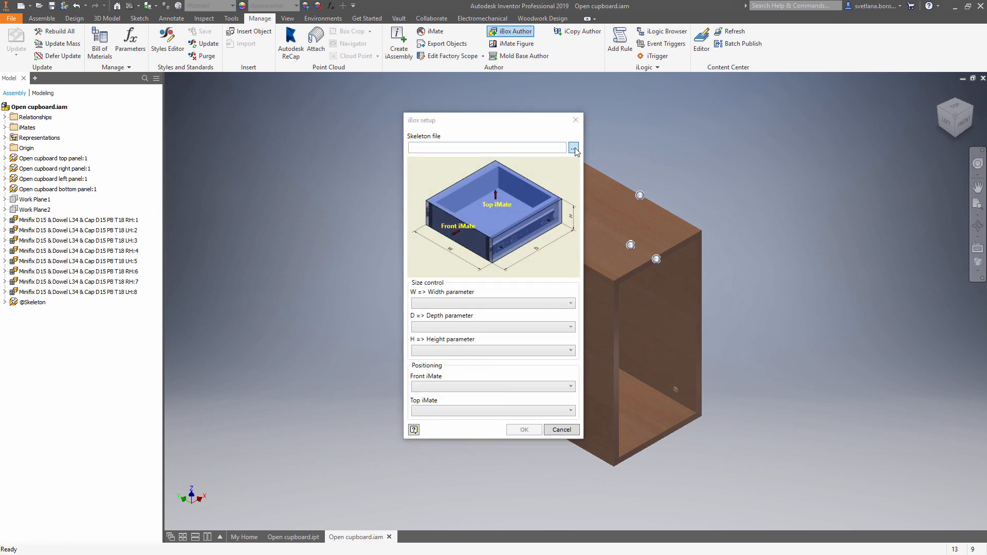
pyautogui.click(573, 147)
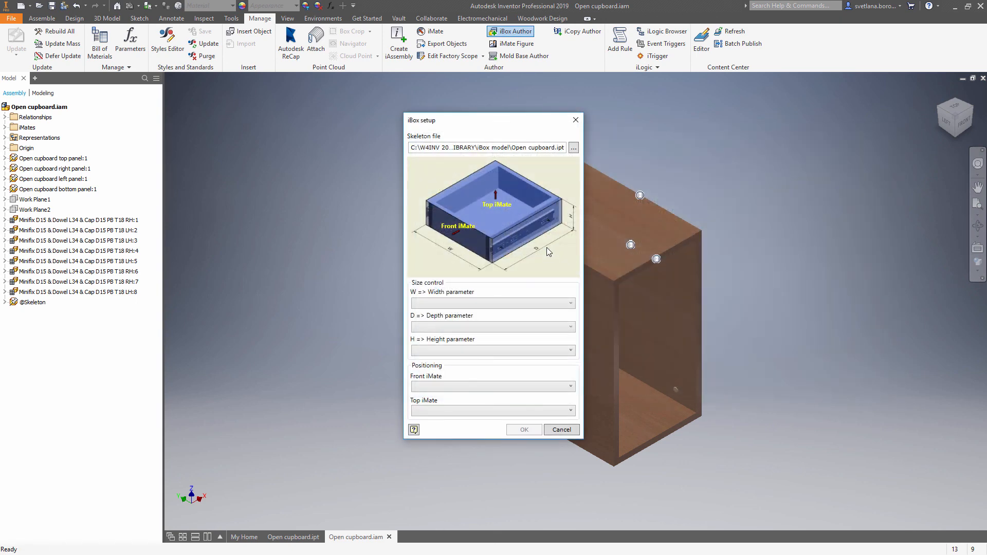
pyautogui.click(492, 303)
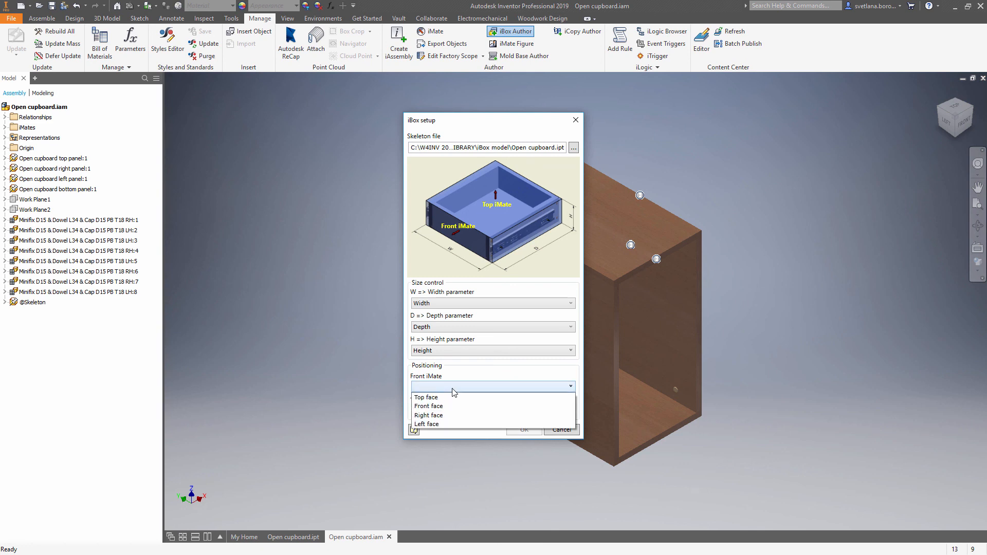
pyautogui.click(428, 406)
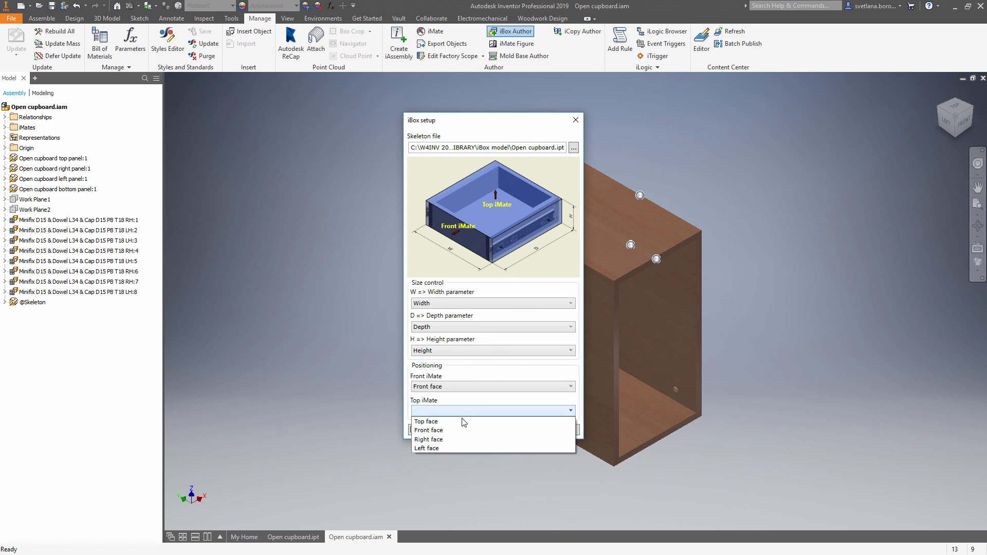